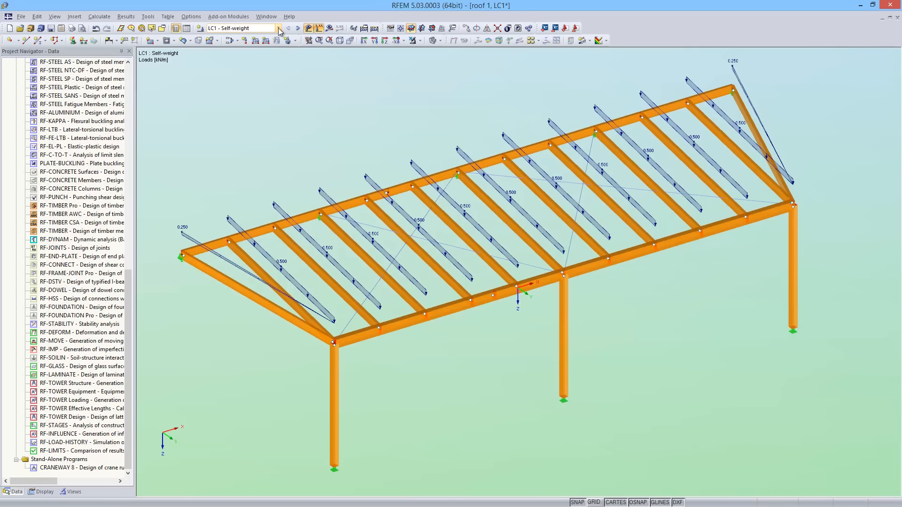
# Step: Step the displayed load case from snow on to LC3 Wind
pyautogui.click(278, 27)
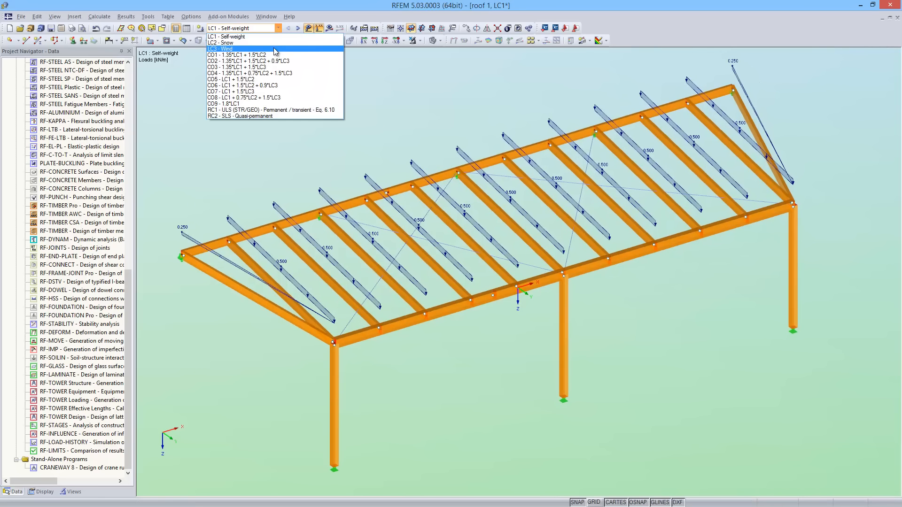
pyautogui.click(298, 29)
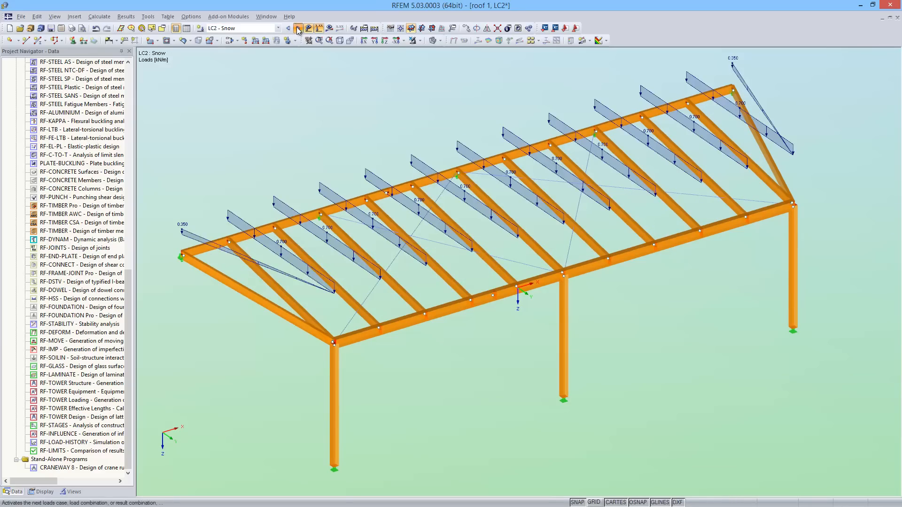
pyautogui.click(297, 28)
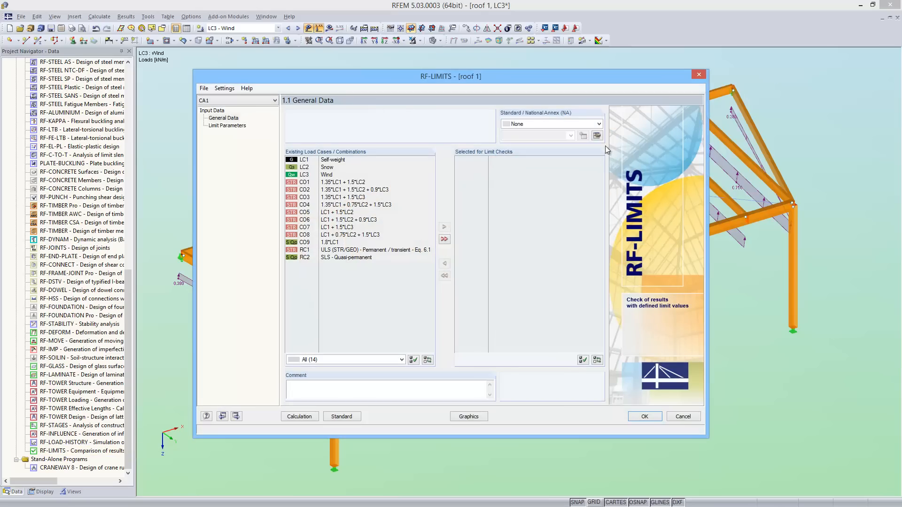
# Step: Select standard EN 1995-1-1:2004-11 with the German DIN national annex
pyautogui.click(599, 123)
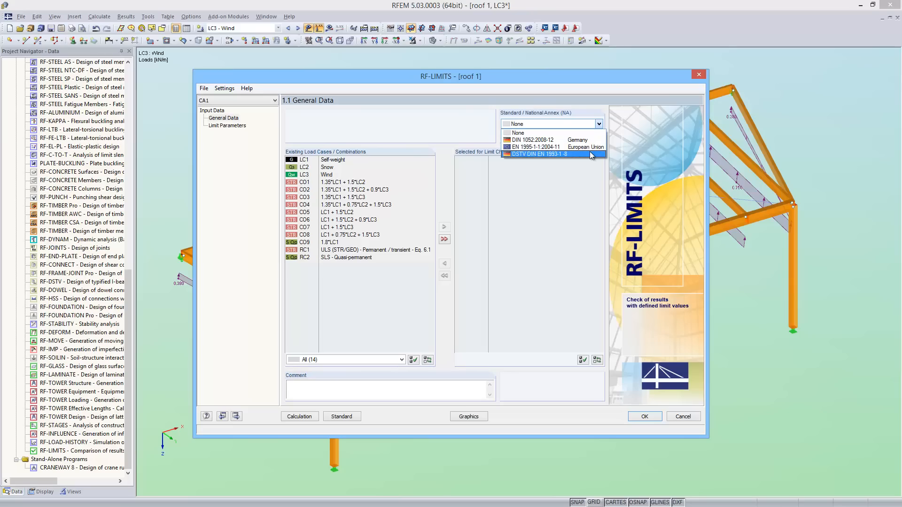
pyautogui.moveTo(535, 146)
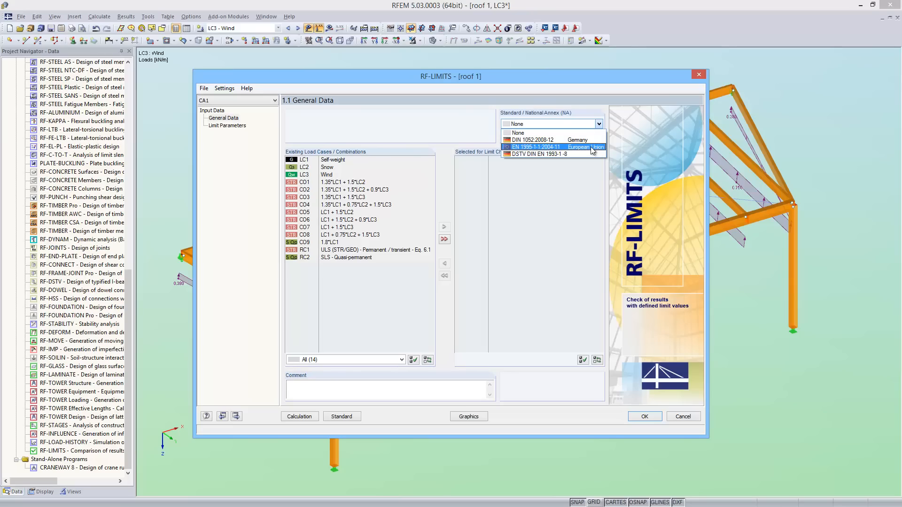
pyautogui.click(536, 148)
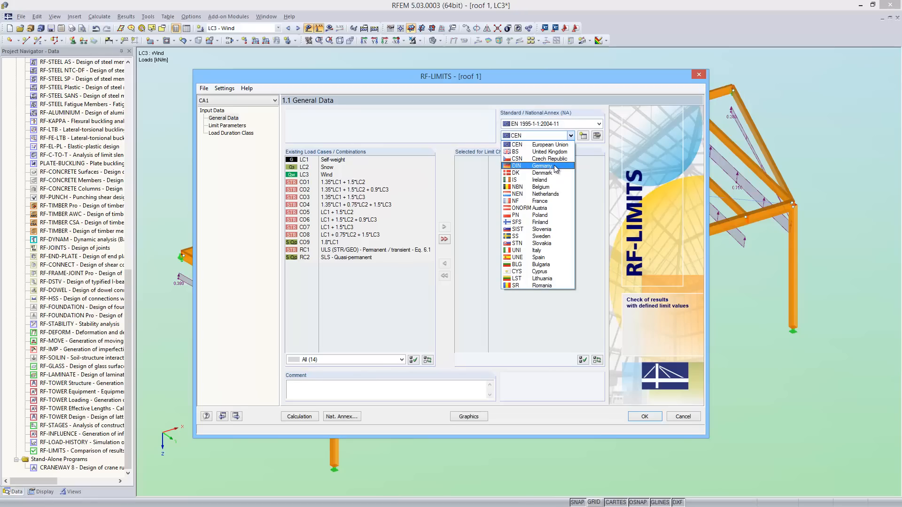
pyautogui.click(541, 165)
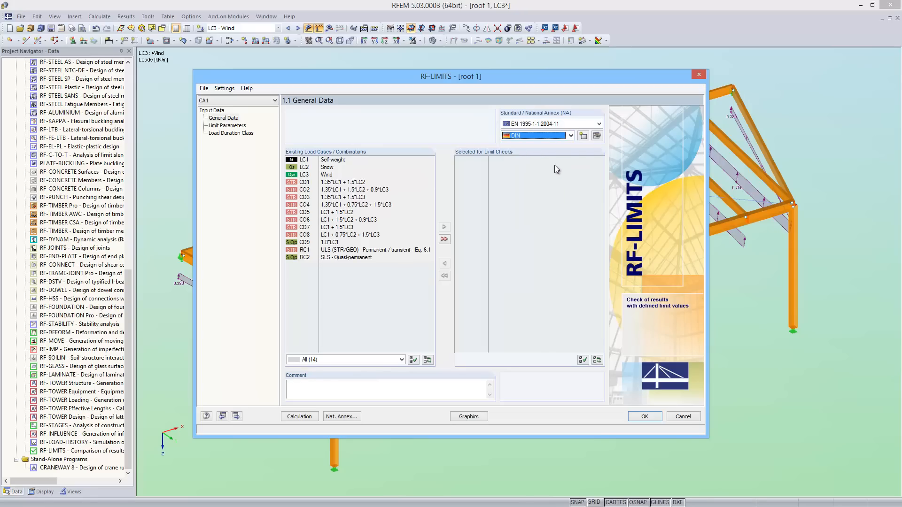
pyautogui.moveTo(378, 234)
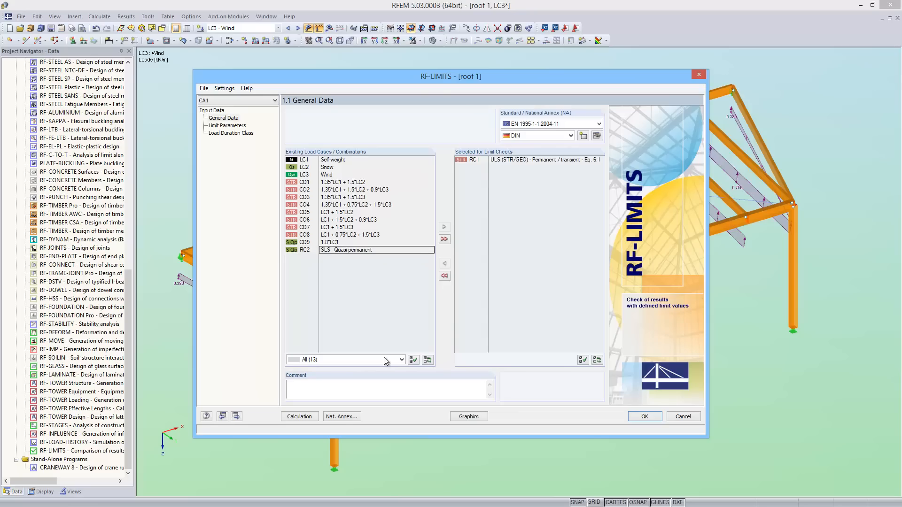
pyautogui.click(341, 416)
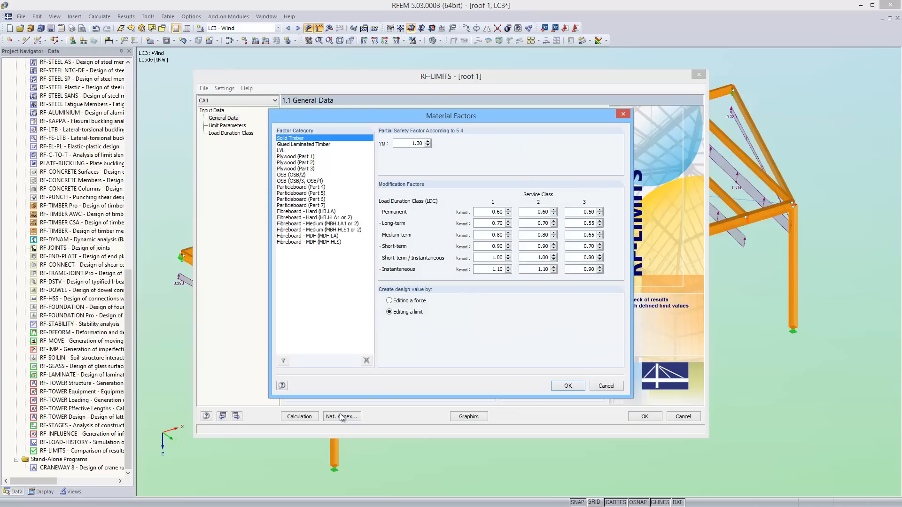
pyautogui.moveTo(527, 242)
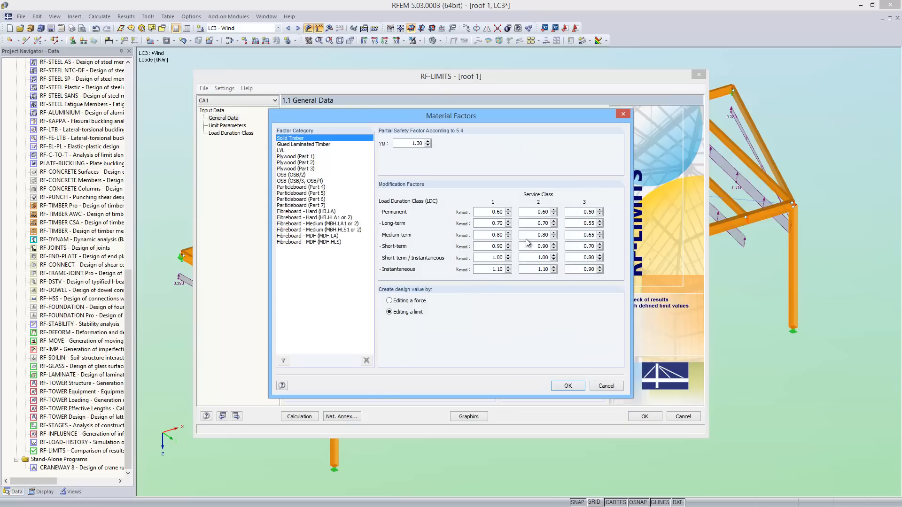
pyautogui.moveTo(449, 237)
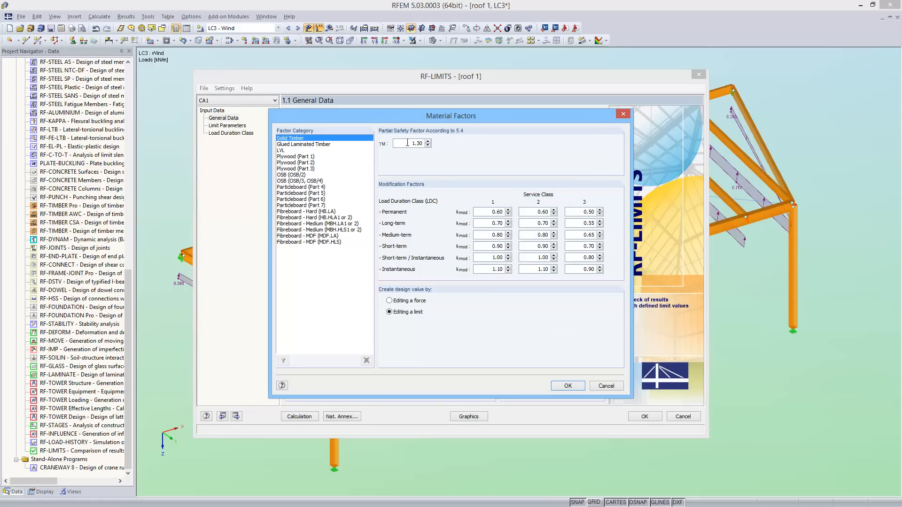
pyautogui.moveTo(478, 199)
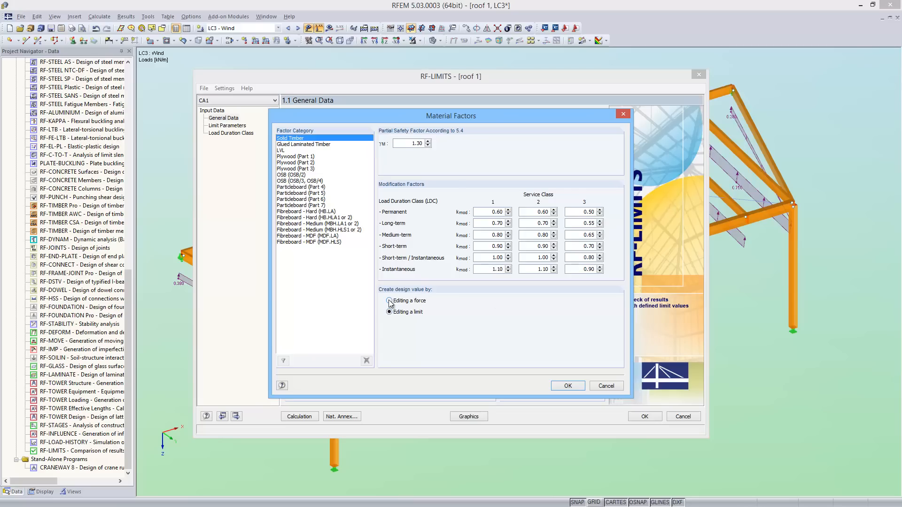
pyautogui.click(389, 300)
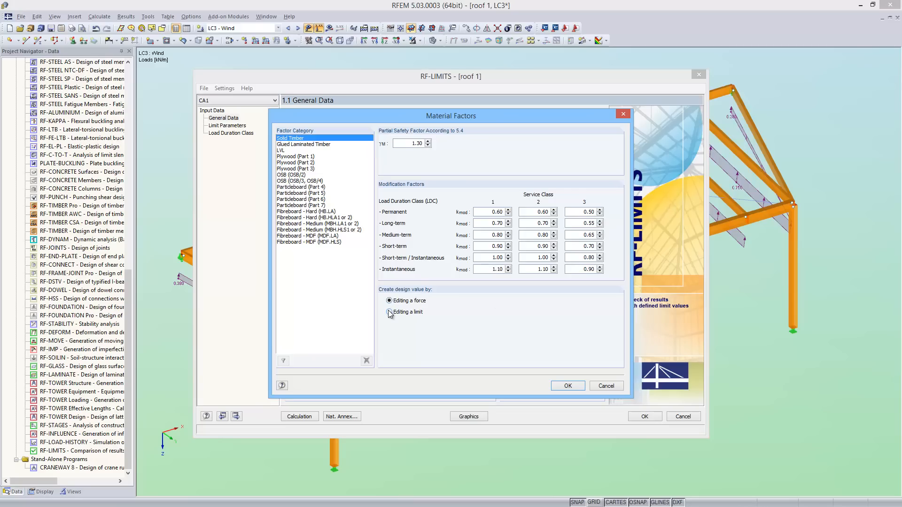
pyautogui.click(388, 312)
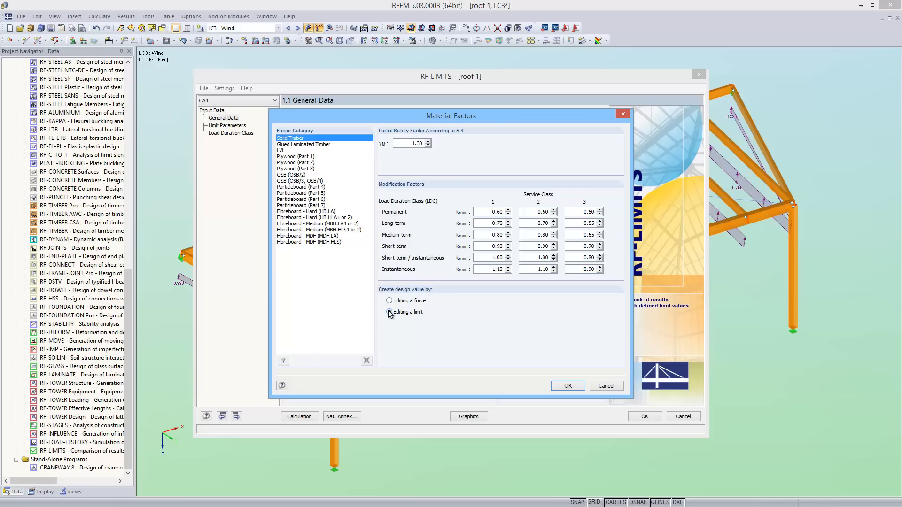
pyautogui.click(389, 312)
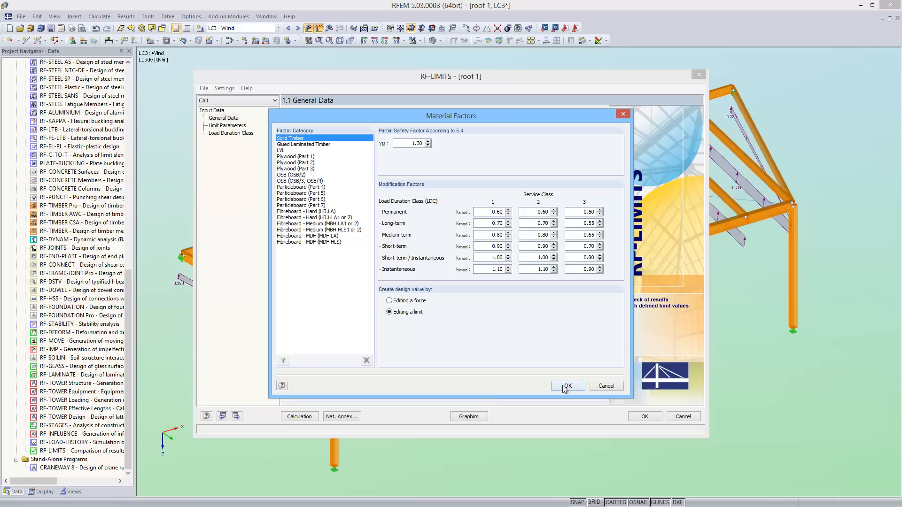
pyautogui.click(567, 386)
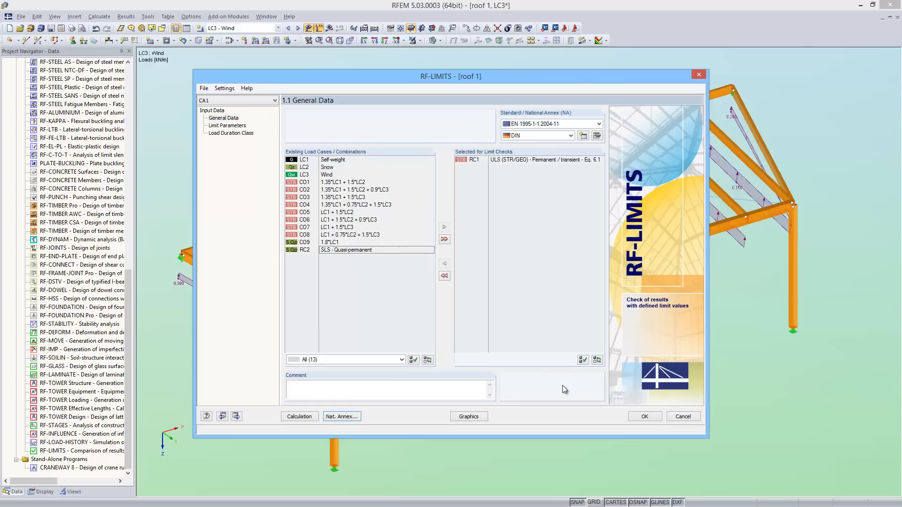
pyautogui.moveTo(236, 416)
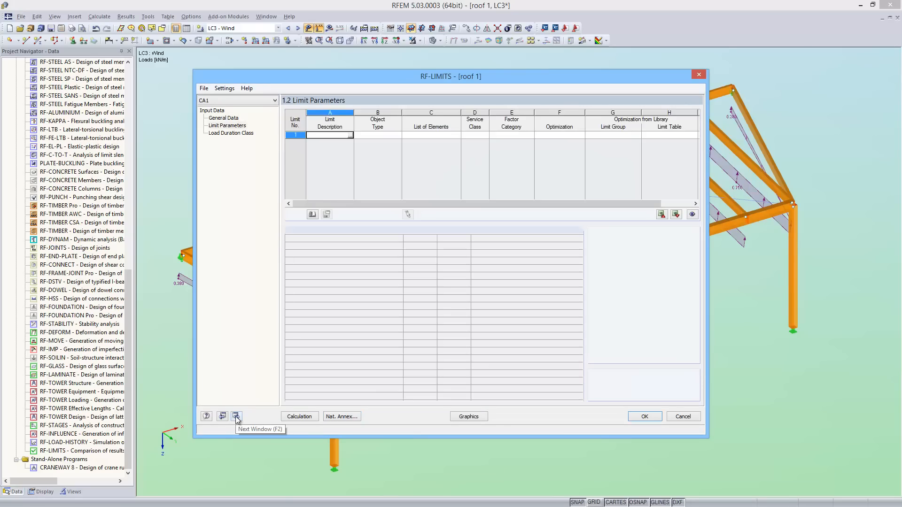
pyautogui.moveTo(346, 165)
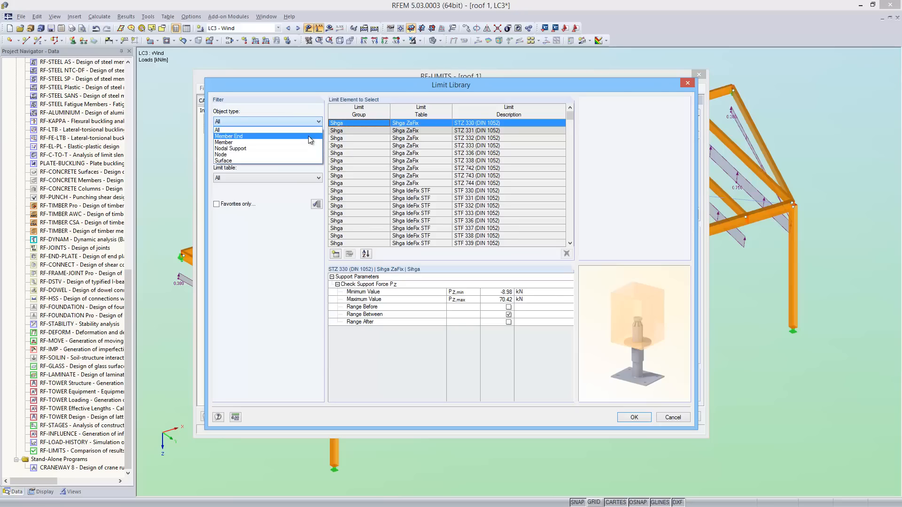
# Step: Filter the library to member-end Sihga HobaFix limits and take HobaFix 70 (DIN EN 1995-1-1)
pyautogui.click(229, 137)
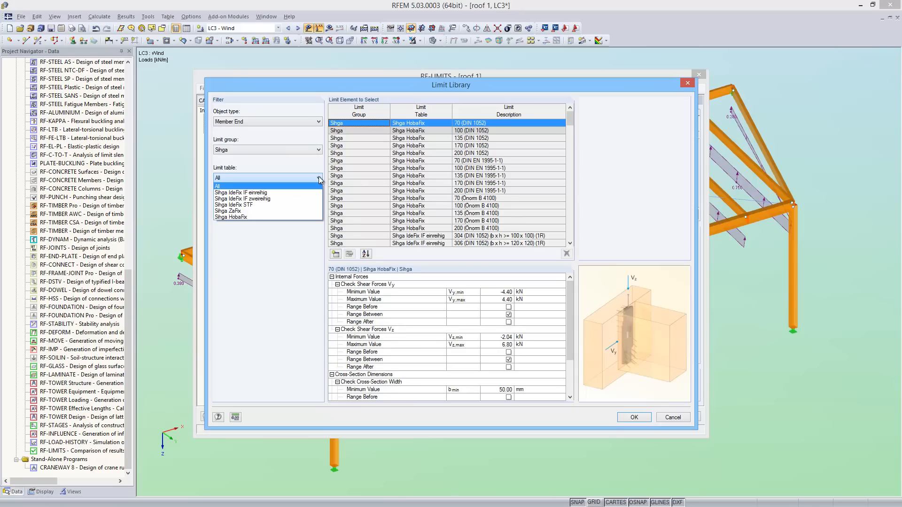
pyautogui.moveTo(315, 192)
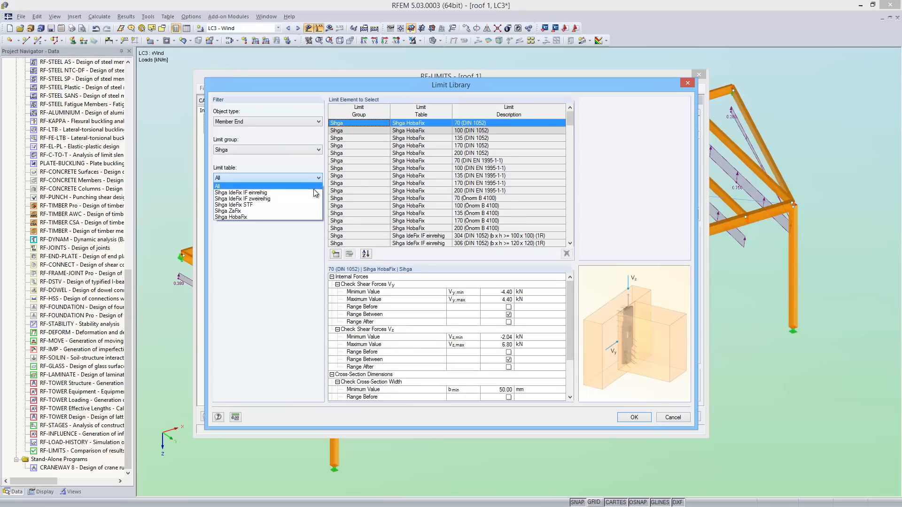
pyautogui.click(230, 217)
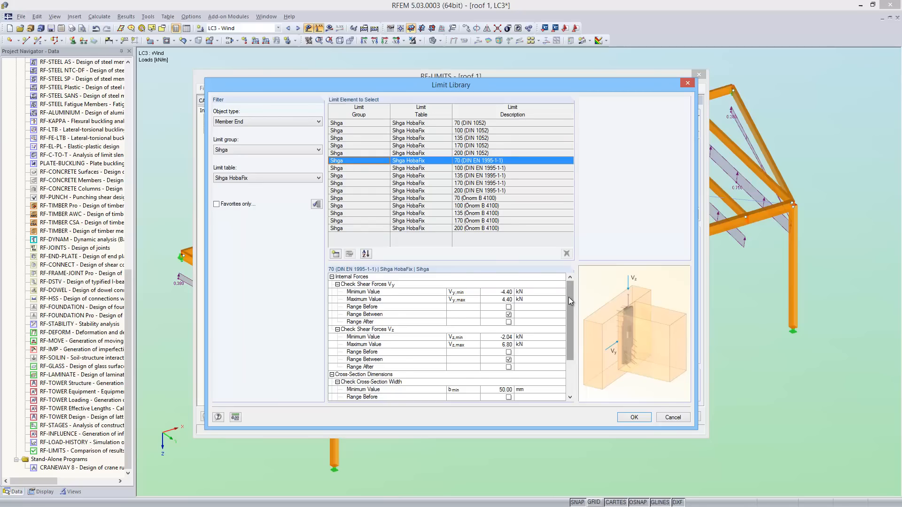
pyautogui.scroll(-3)
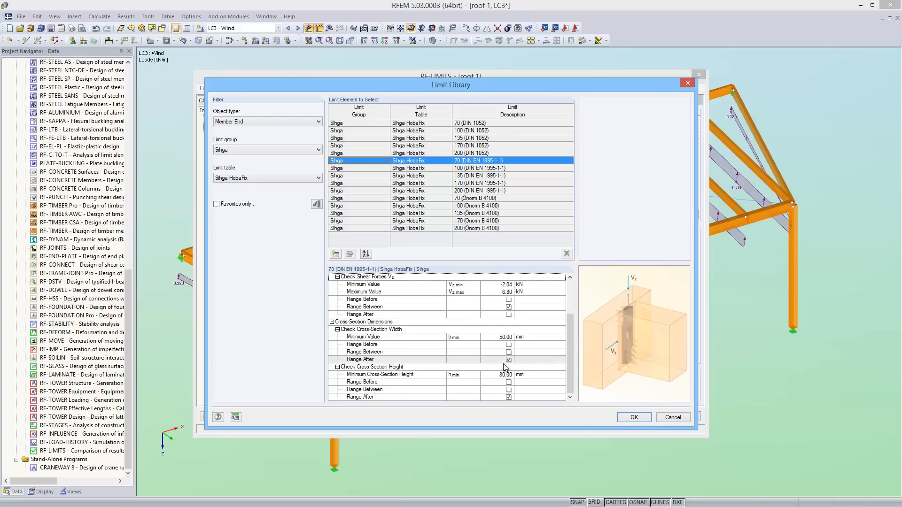
pyautogui.click(633, 417)
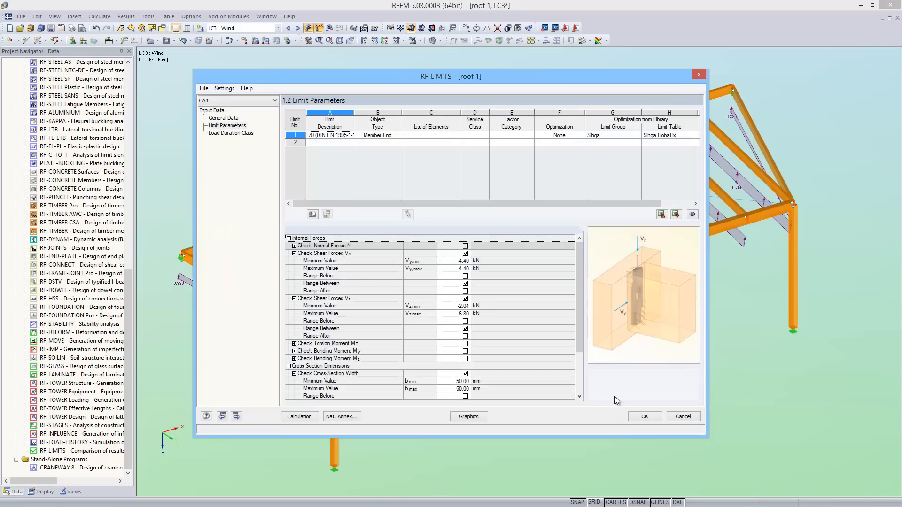
# Step: Apply limit 1 to the end of member 58
pyautogui.click(431, 135)
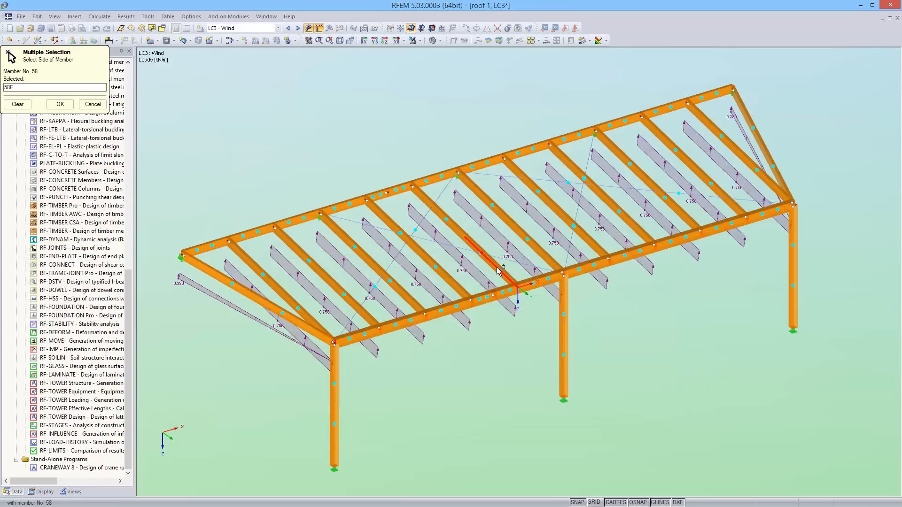
pyautogui.click(61, 105)
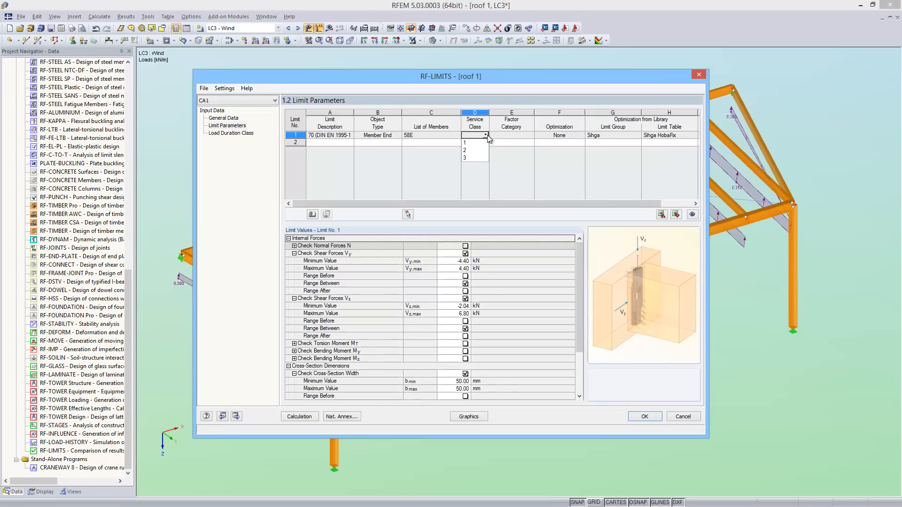
# Step: Set service class 2 and Solid Timber as the factor category for the connector limit
pyautogui.click(464, 150)
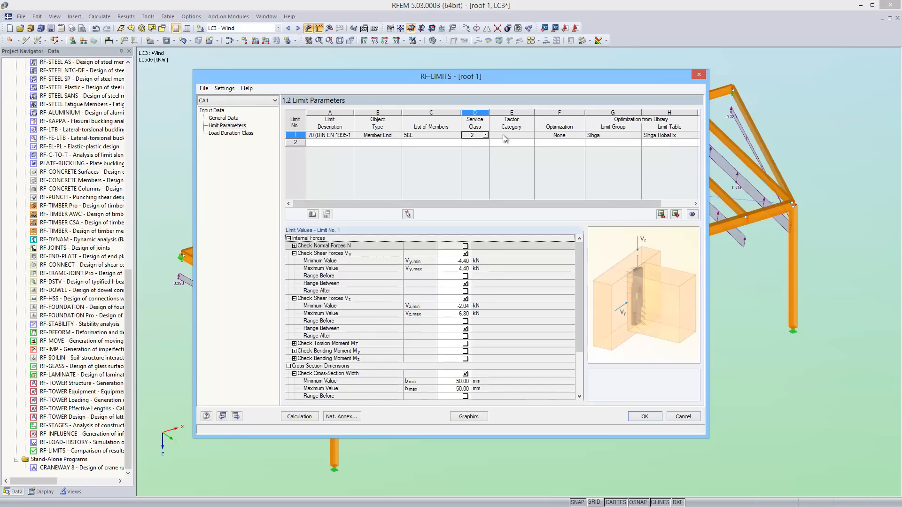
pyautogui.click(529, 135)
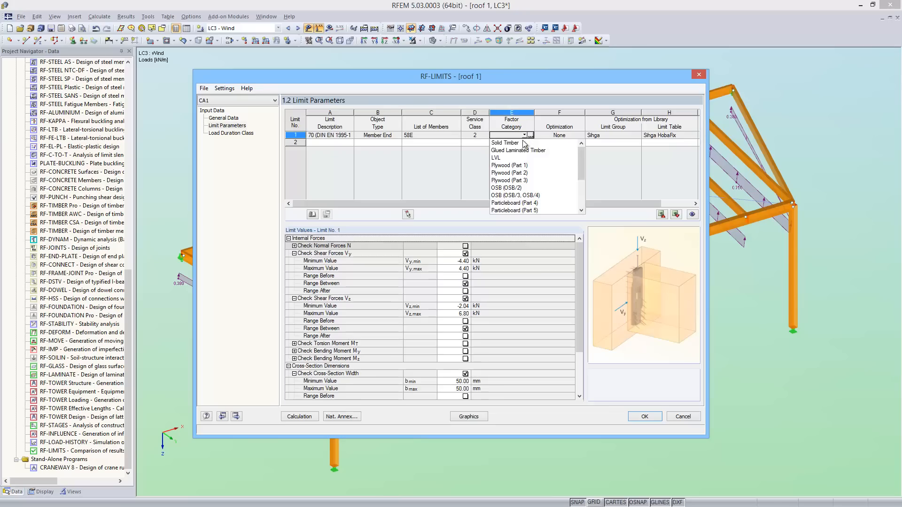
pyautogui.click(506, 143)
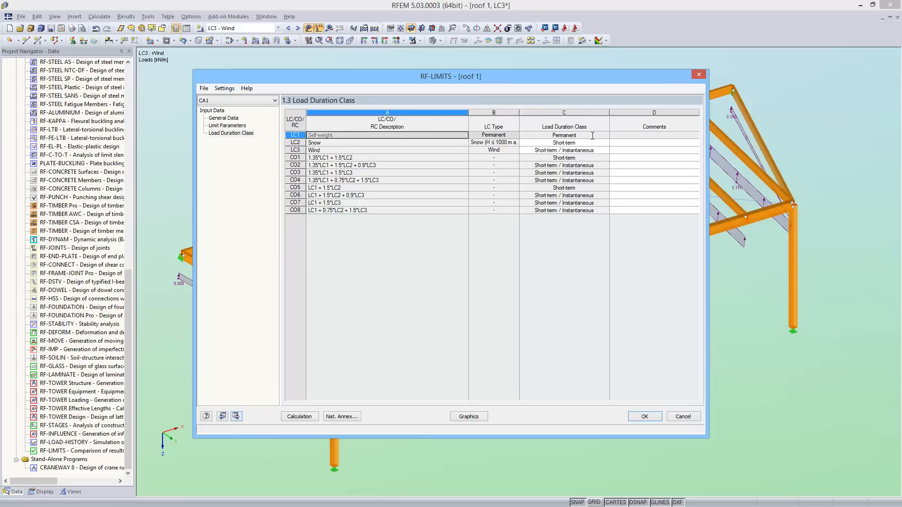
# Step: Review the Self-weight load duration class and run the limit check calculation
pyautogui.click(564, 135)
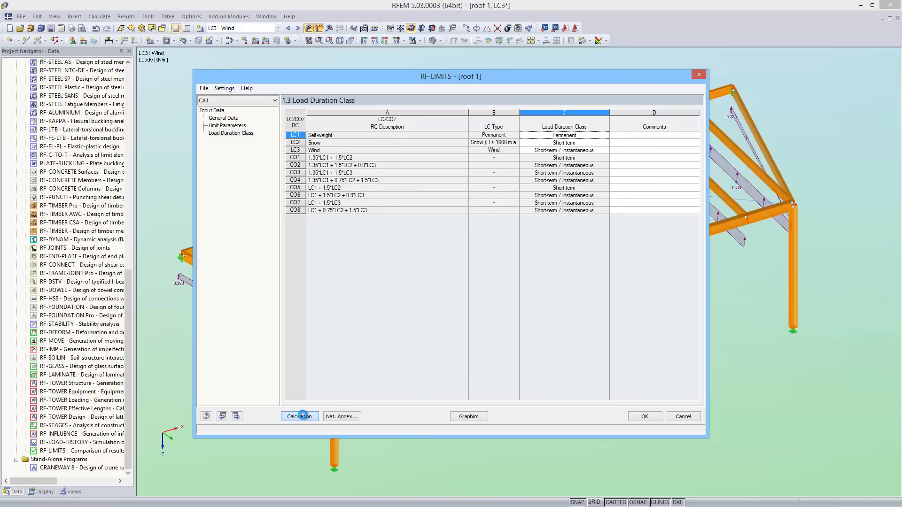
pyautogui.click(298, 416)
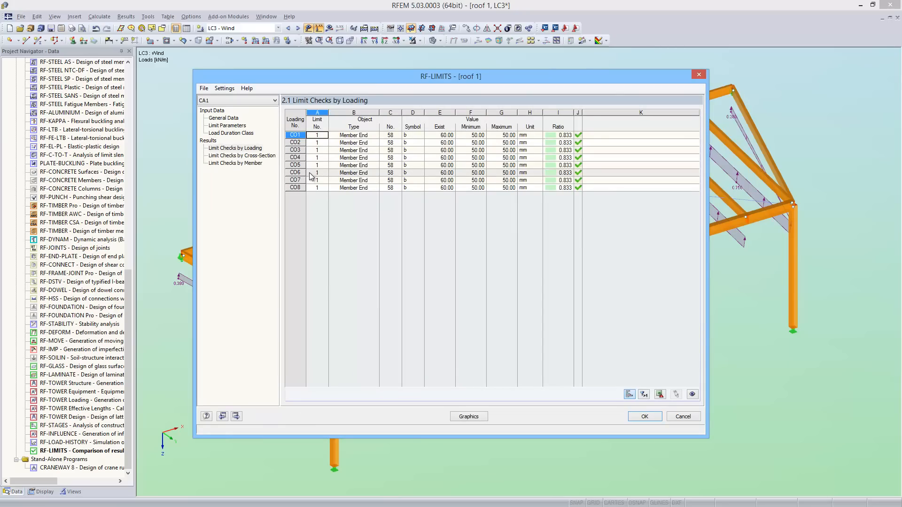
# Step: Review the member-end results by cross-section and member, including CO1 shear and height checks
pyautogui.click(242, 155)
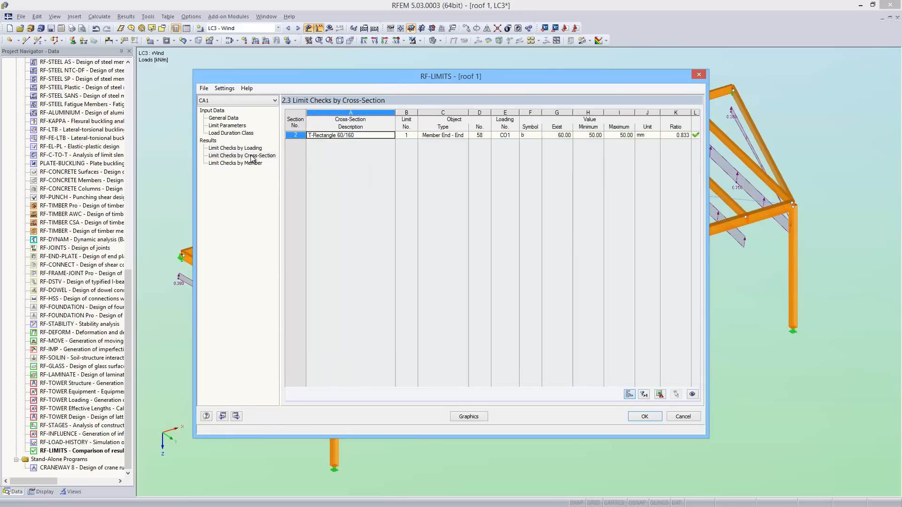
pyautogui.click(235, 162)
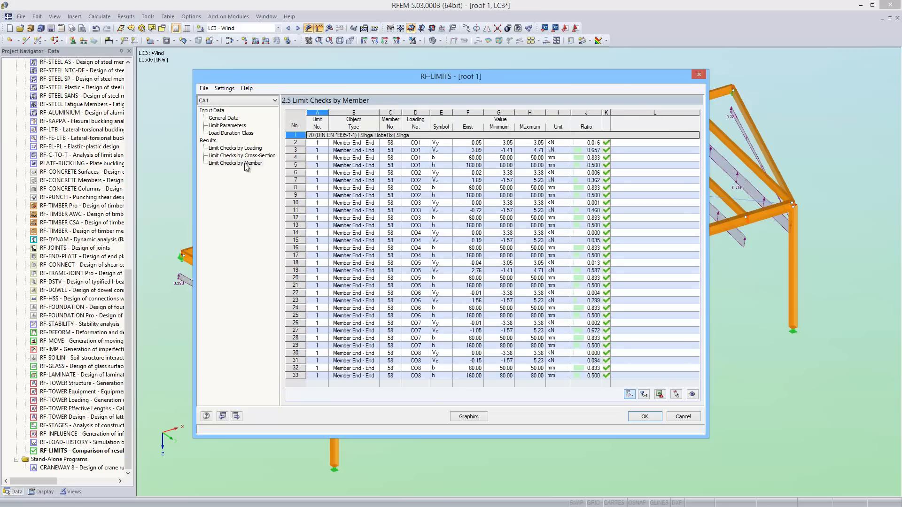
pyautogui.click(294, 142)
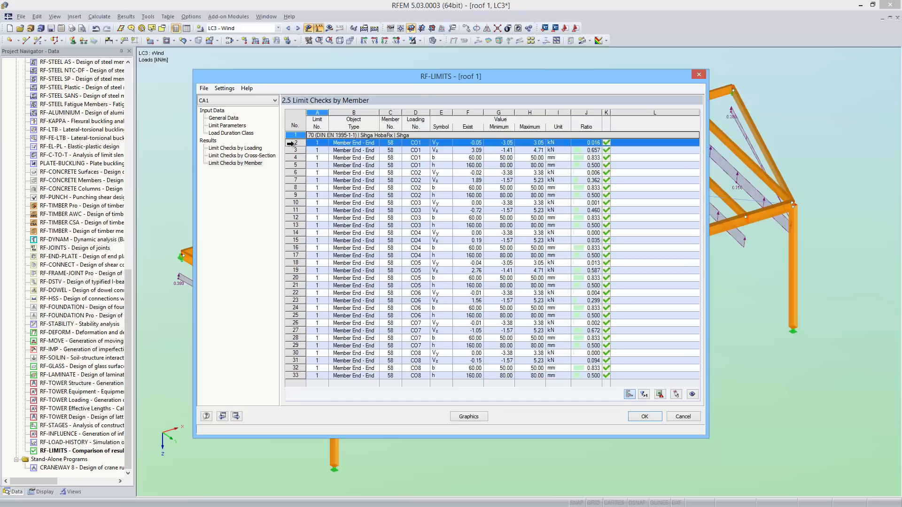
pyautogui.click(353, 150)
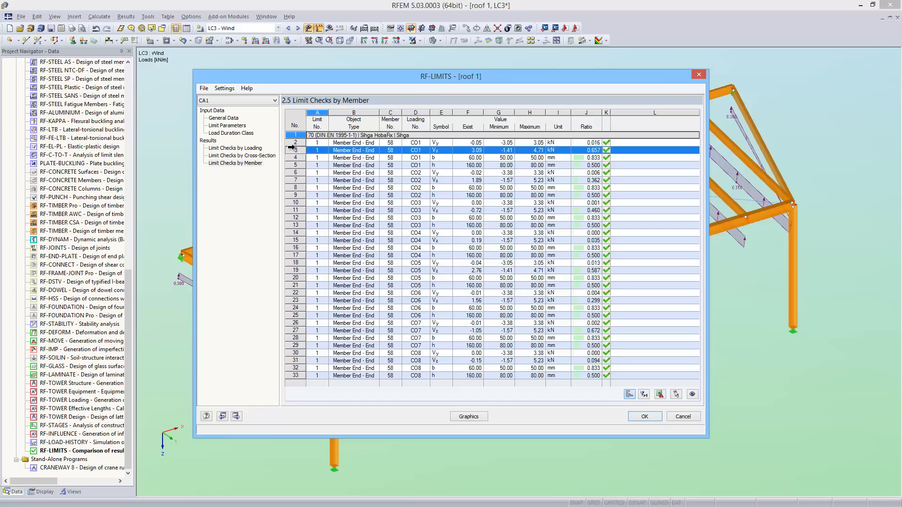
pyautogui.click(354, 158)
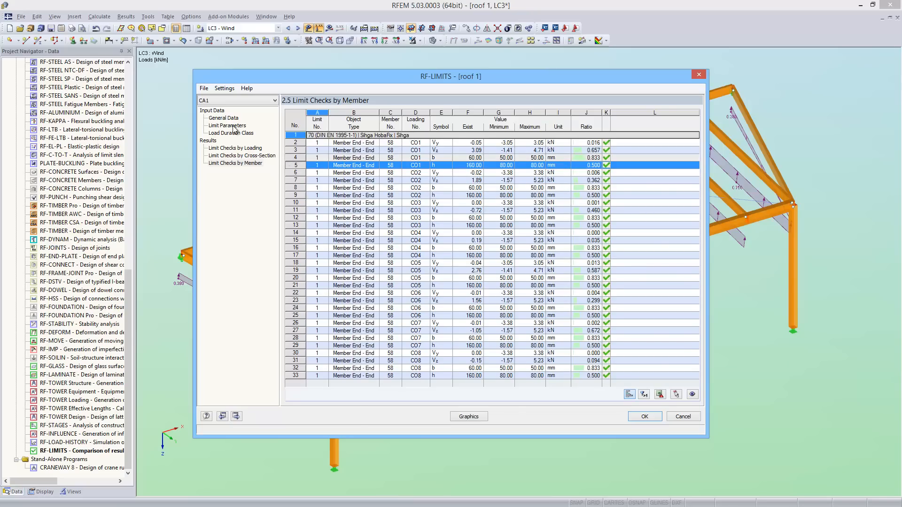
# Step: Take the Sihga IdeFix STF 330 (DIN EN 1995-1-1) nodal-support limit from the library
pyautogui.click(227, 125)
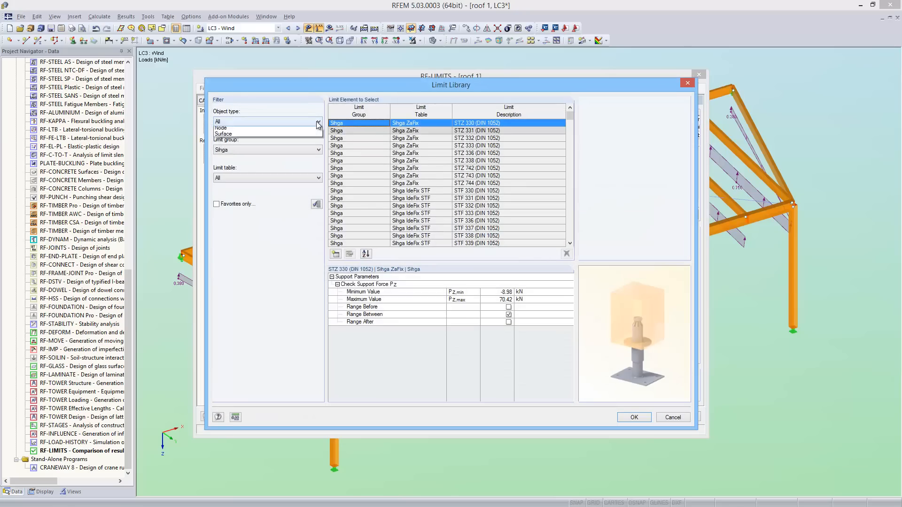
pyautogui.click(231, 121)
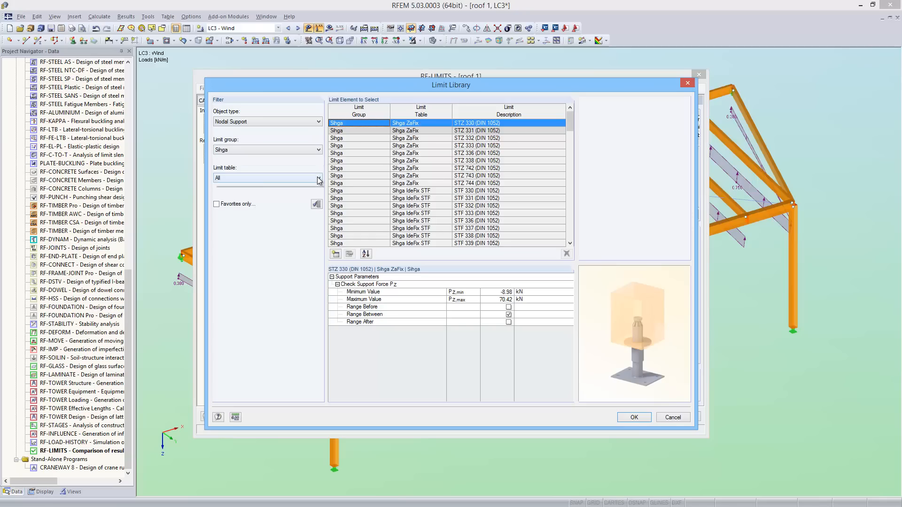
pyautogui.click(317, 177)
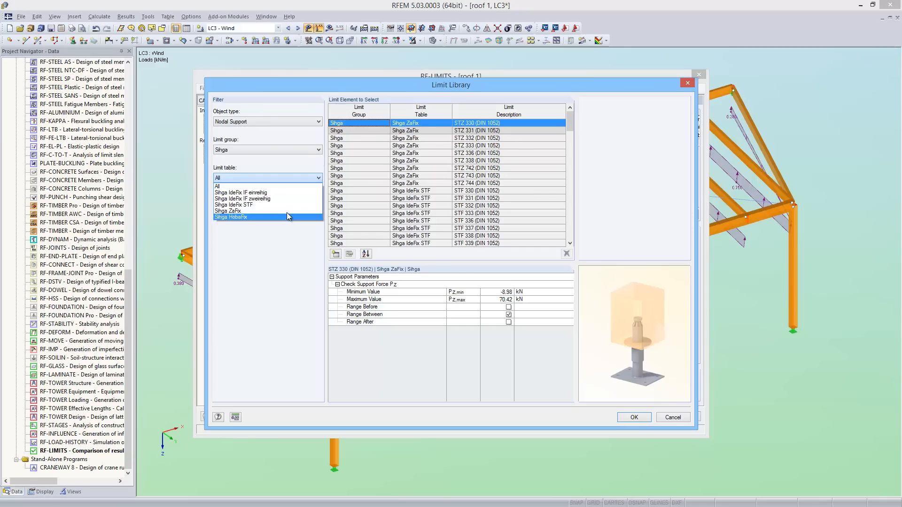
pyautogui.click(234, 206)
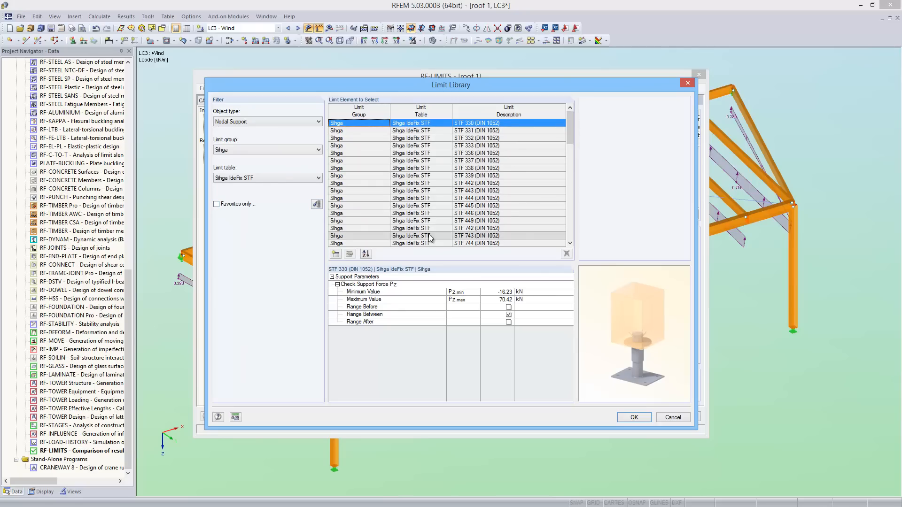
pyautogui.click(475, 145)
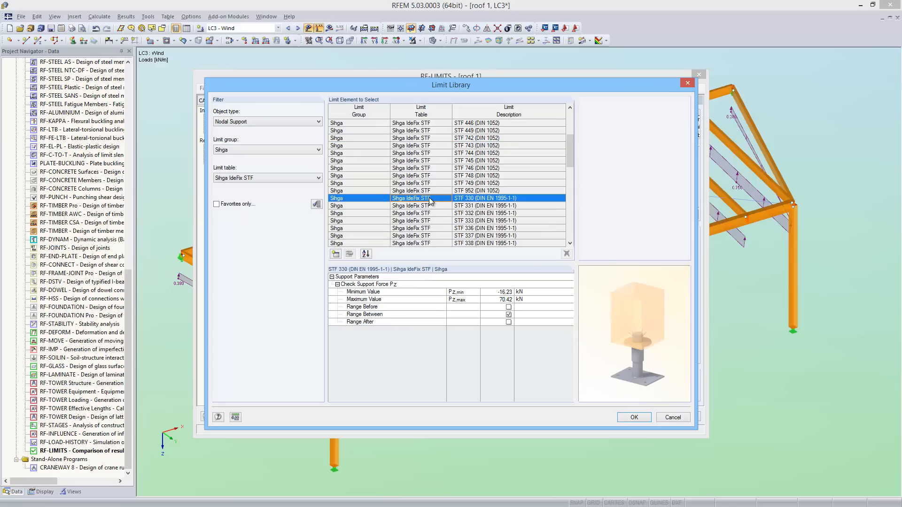
pyautogui.moveTo(524, 319)
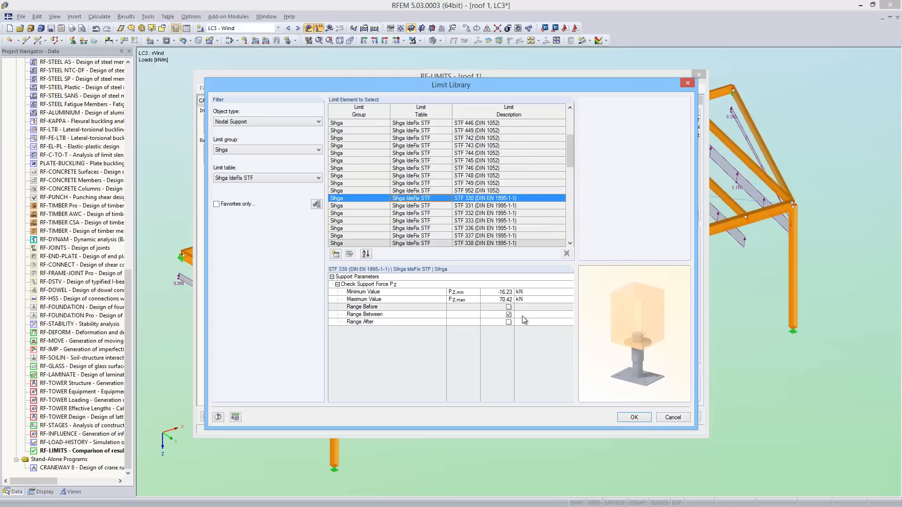
pyautogui.click(634, 417)
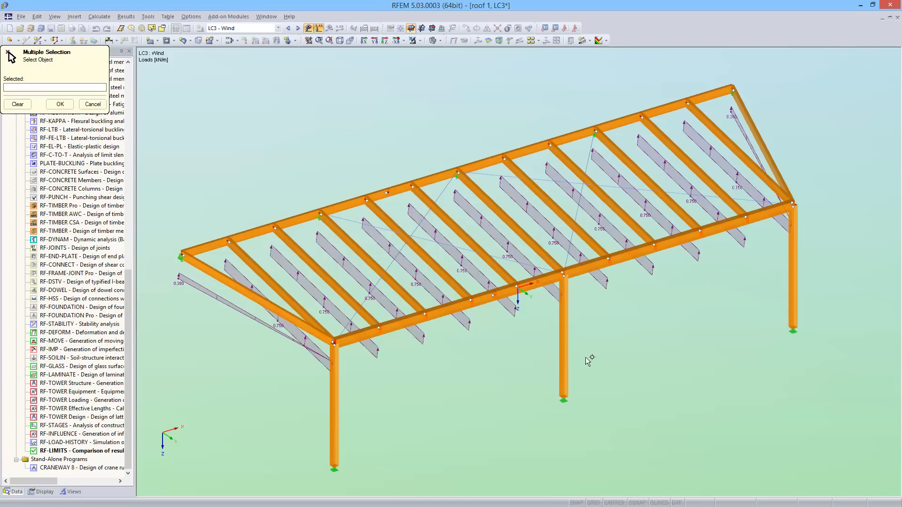
# Step: Assign limit 2 to node 25 with service class 3 and Solid Timber factor category
pyautogui.click(563, 401)
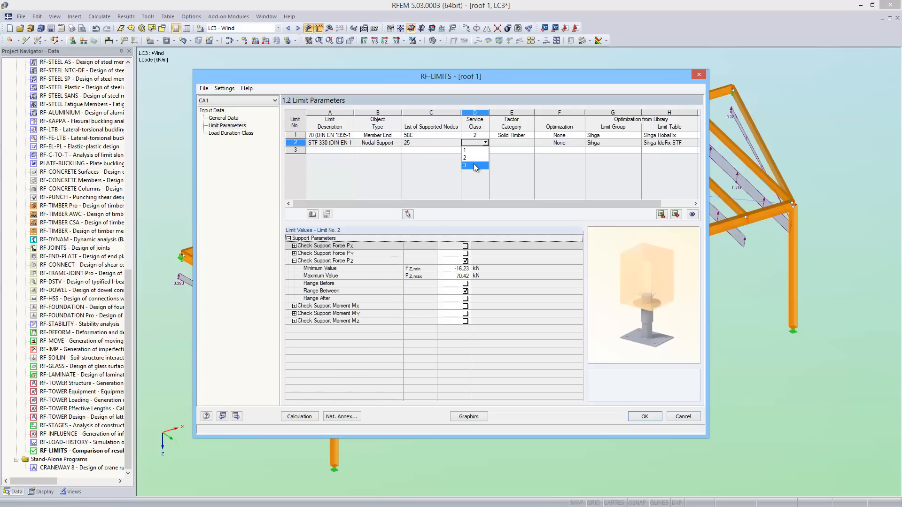
pyautogui.click(466, 166)
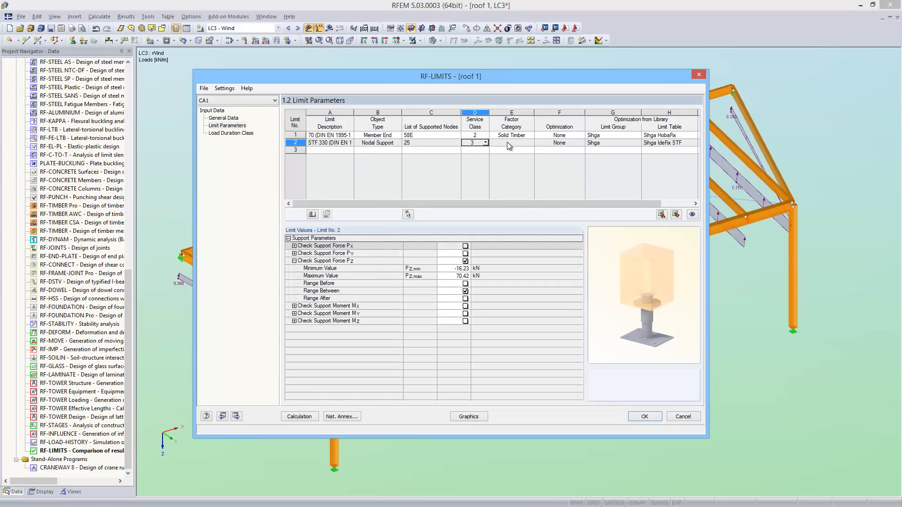
pyautogui.click(524, 143)
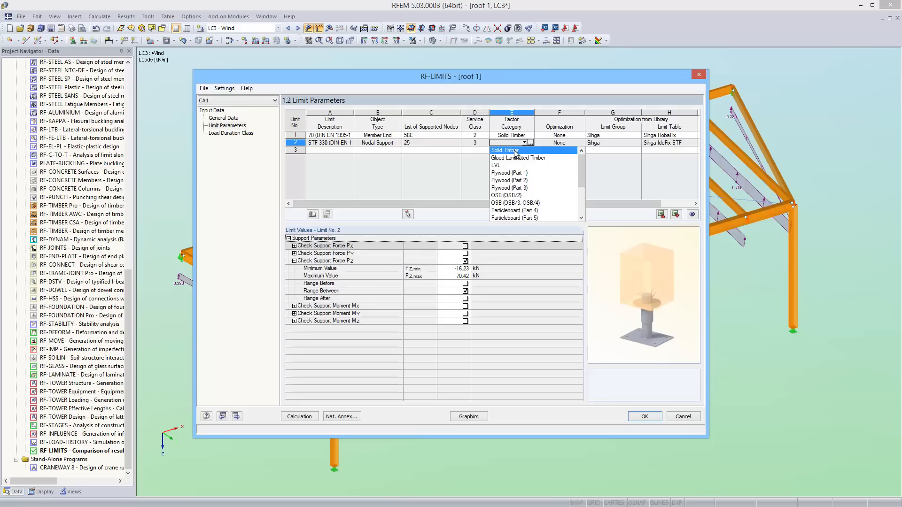
pyautogui.click(504, 150)
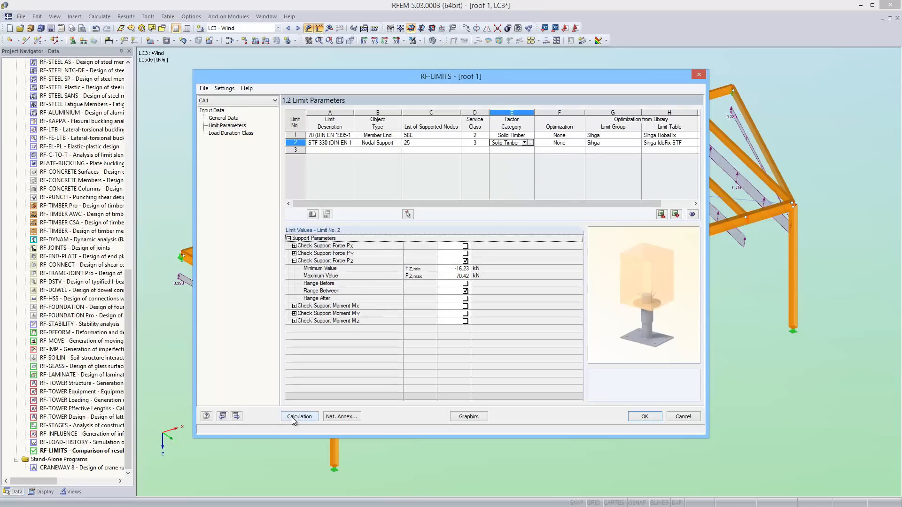
# Step: Run the calculation, review the checks by node and return to the limit parameters
pyautogui.click(299, 416)
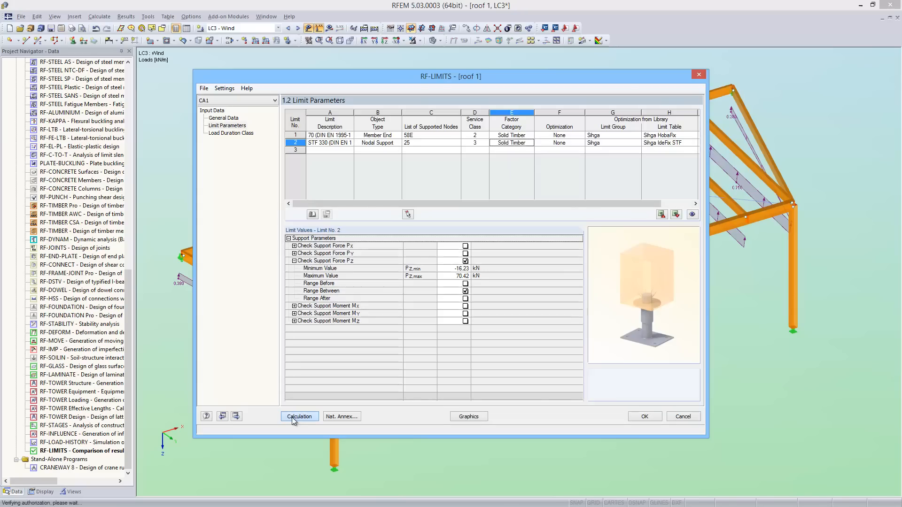
pyautogui.click(298, 416)
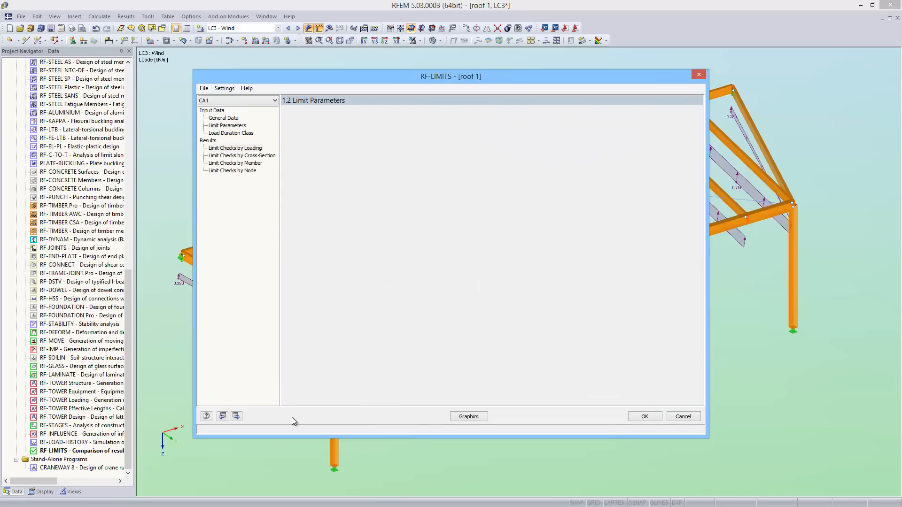
pyautogui.click(235, 148)
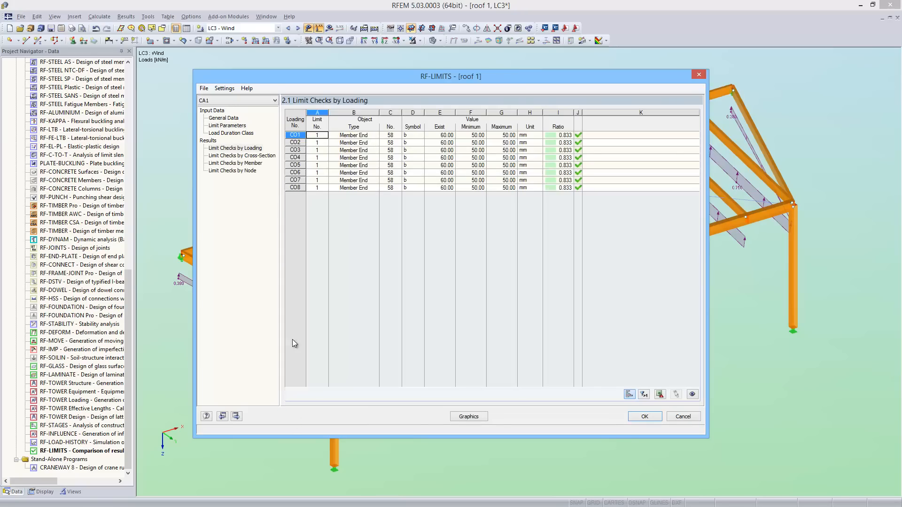
pyautogui.click(232, 171)
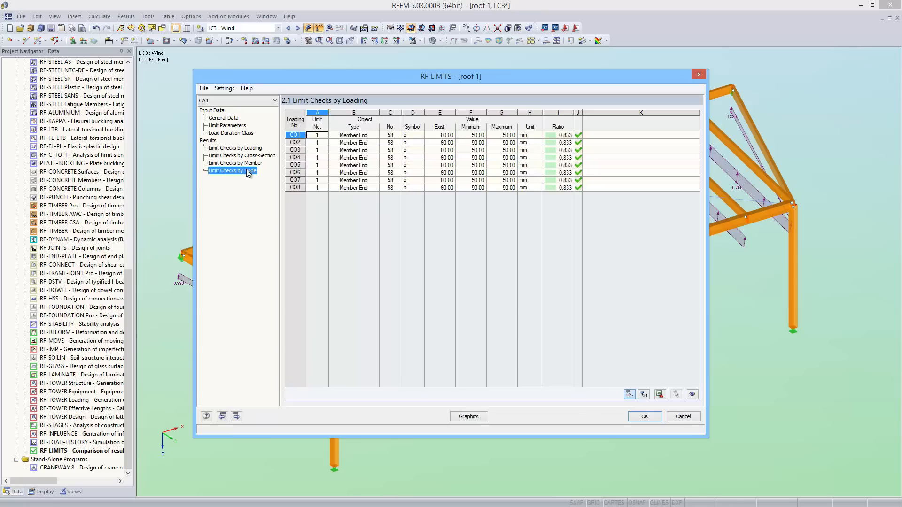
pyautogui.click(232, 170)
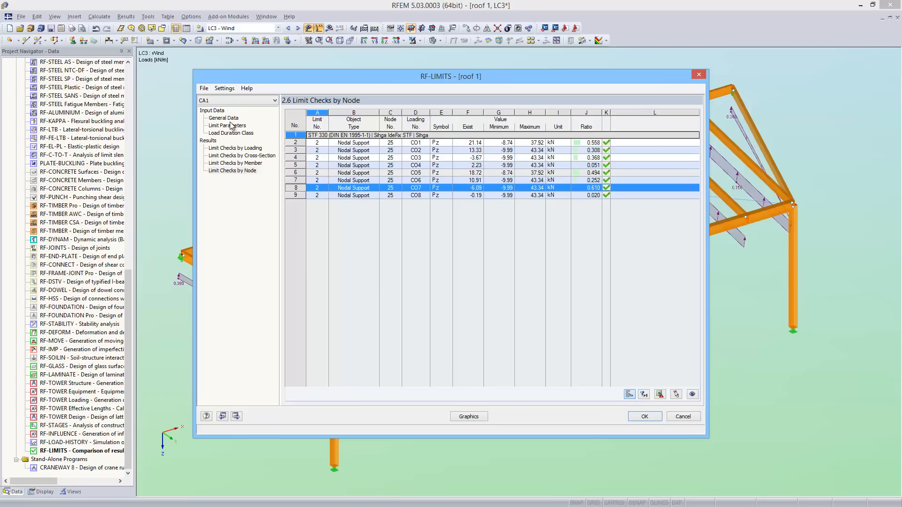
pyautogui.click(227, 125)
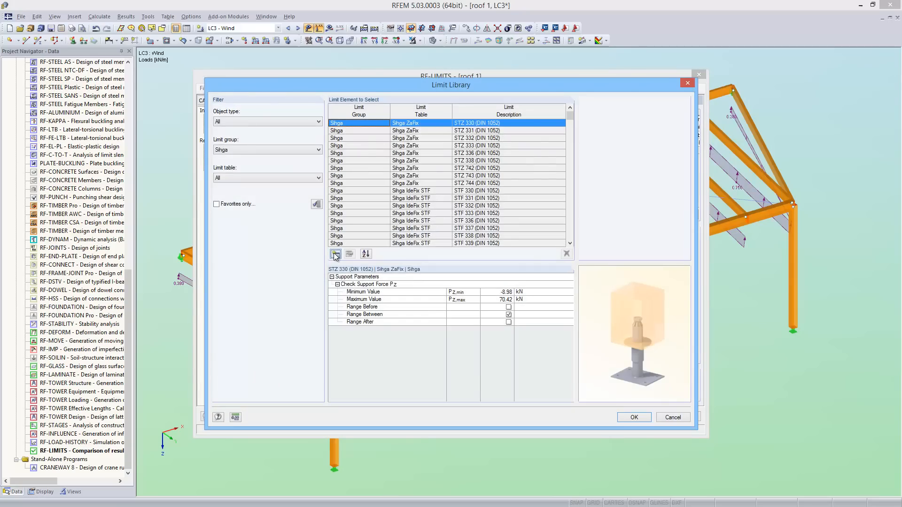
# Step: Start a new member-end limit element based on STZ 330
pyautogui.click(336, 254)
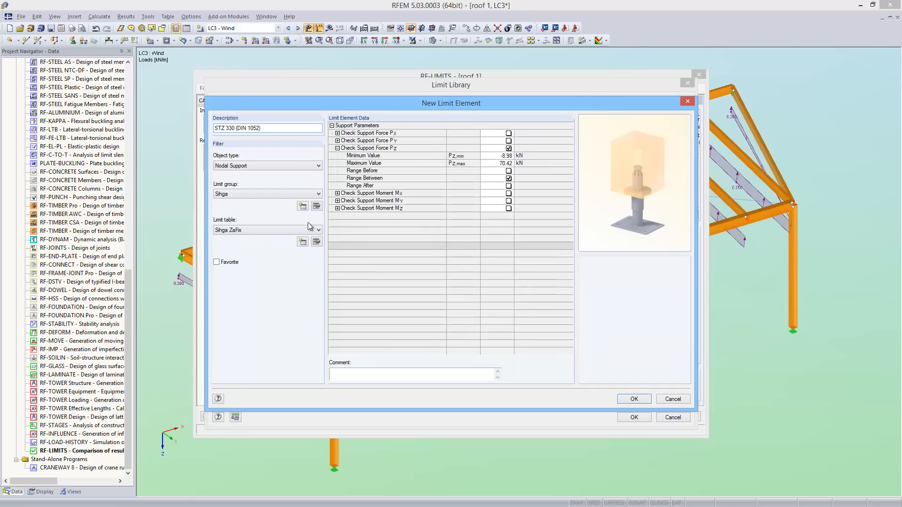
pyautogui.click(317, 165)
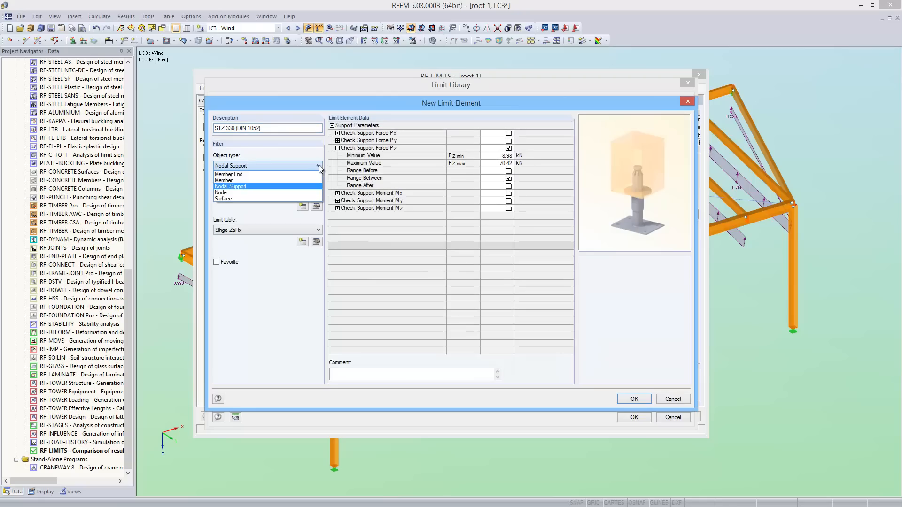
pyautogui.click(227, 174)
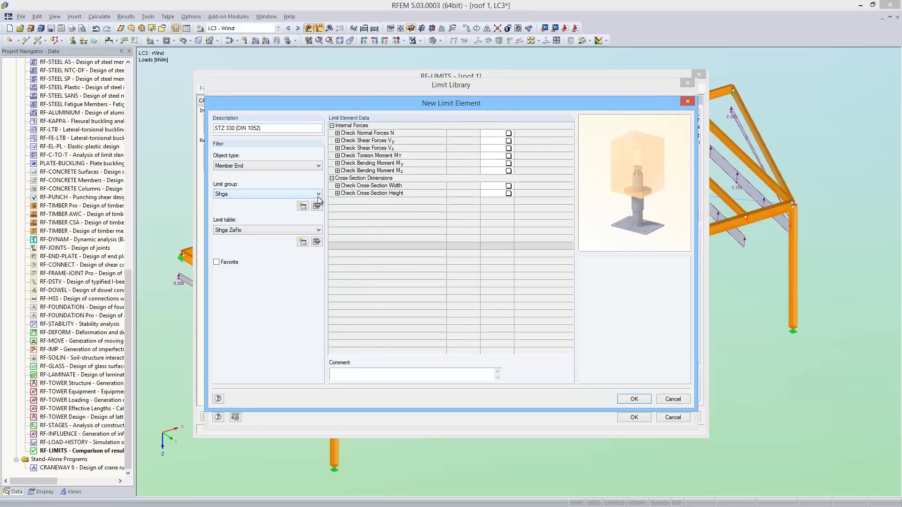
# Step: Create a new limit group named 'Own timber connectors'
pyautogui.click(302, 205)
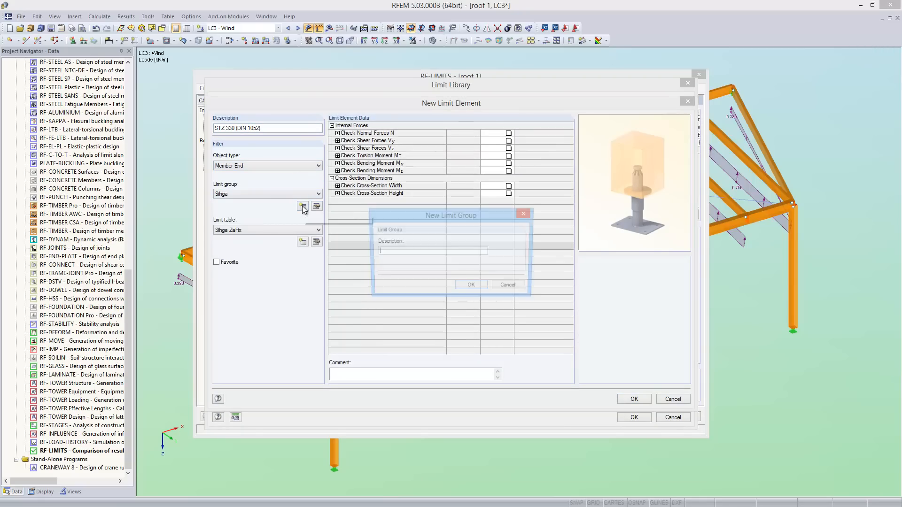
pyautogui.write('O')
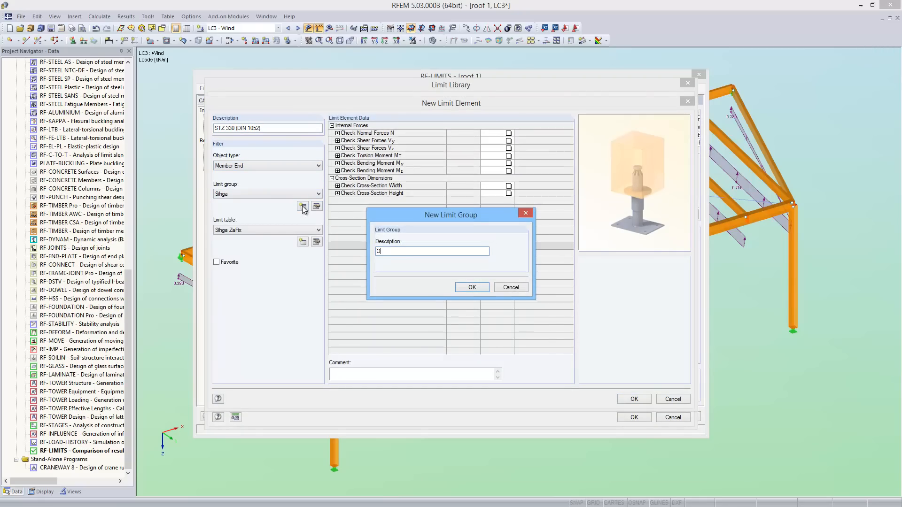
pyautogui.write('Own timber')
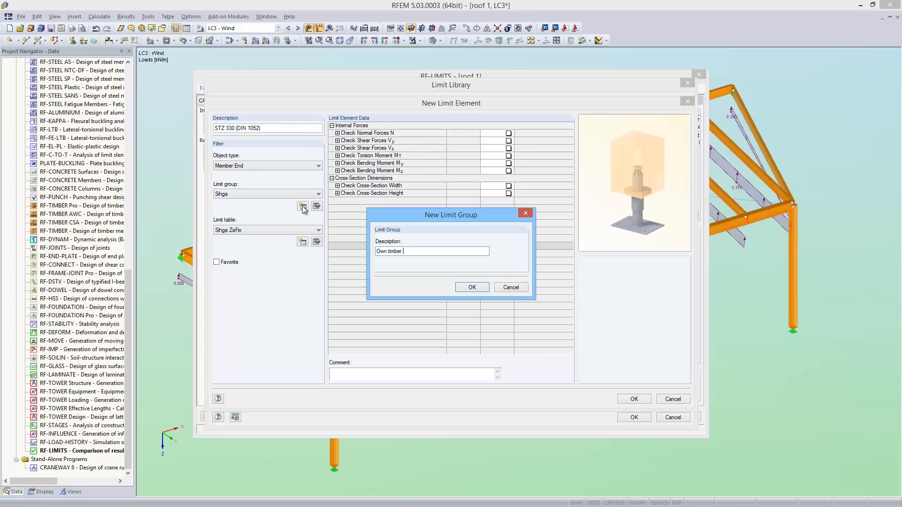
pyautogui.write('connect')
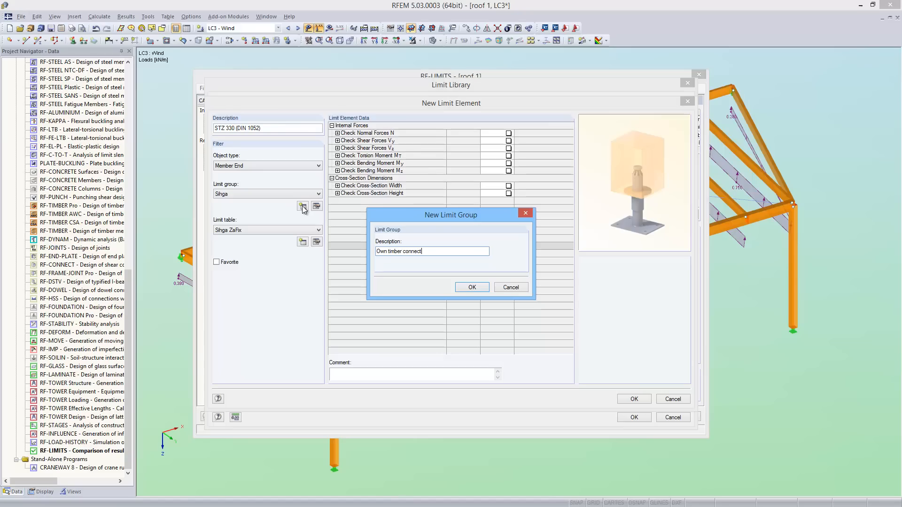
pyautogui.write('ors')
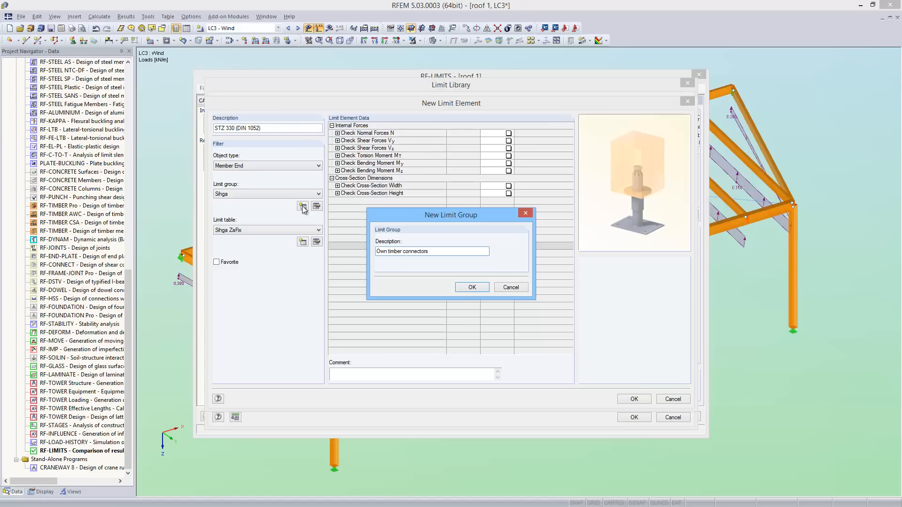
pyautogui.click(470, 287)
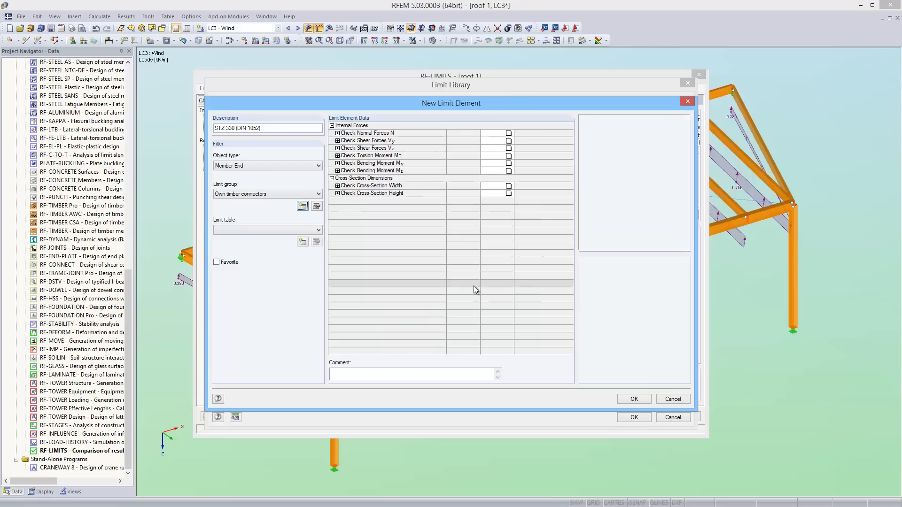
# Step: Create a 'scarf joint' limit table with the scarf joint picture loaded
pyautogui.click(303, 241)
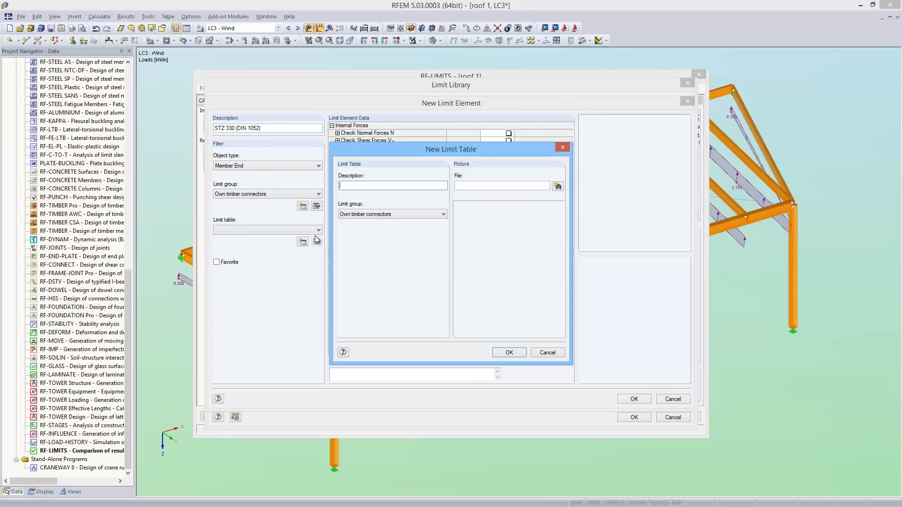
pyautogui.write('scarf joint')
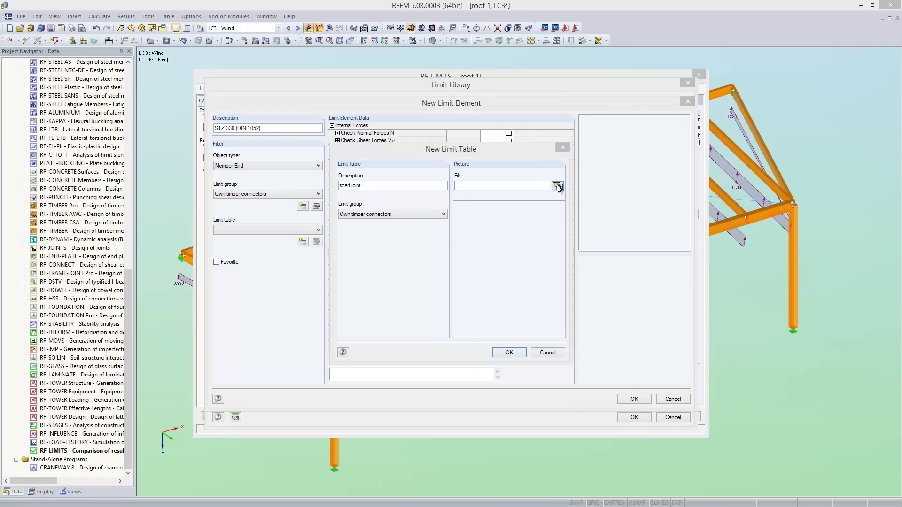
pyautogui.click(557, 185)
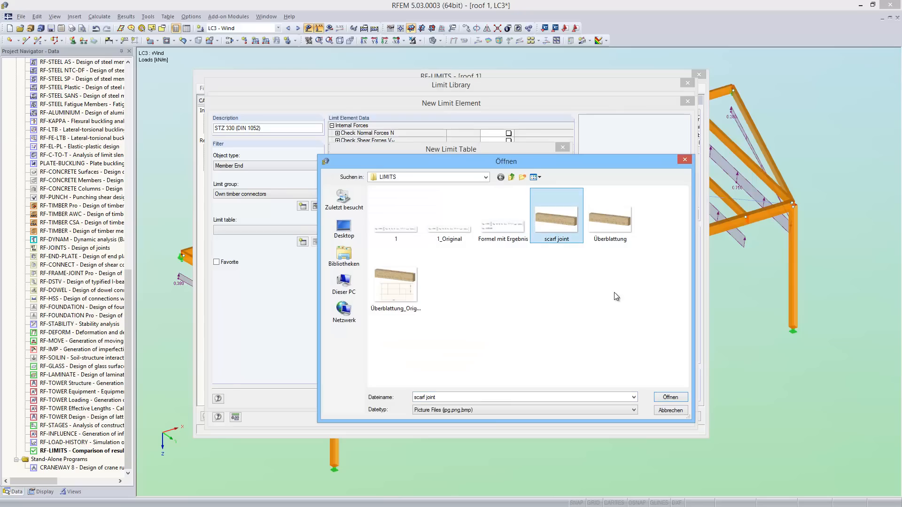
pyautogui.click(669, 398)
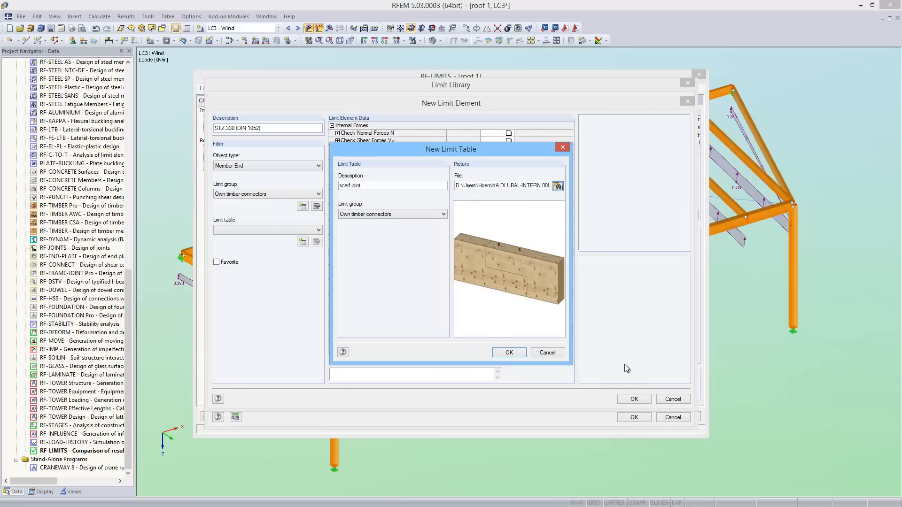
pyautogui.click(508, 352)
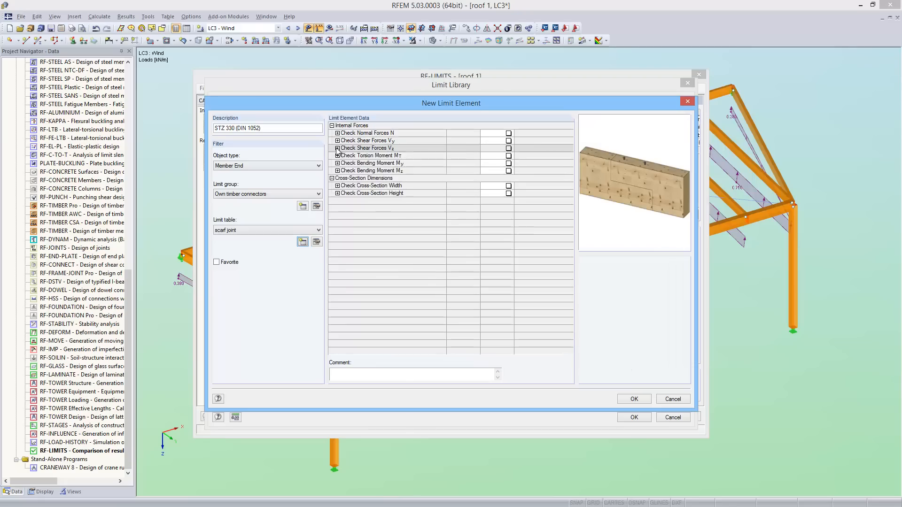
# Step: Enable the shear force Vz check with limits -9.60 and 9.60 kN
pyautogui.click(508, 147)
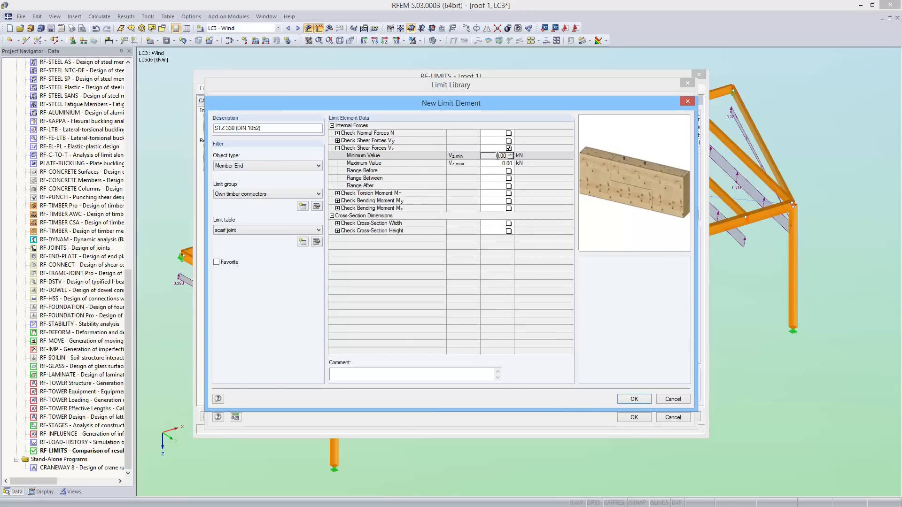
pyautogui.write('5.60')
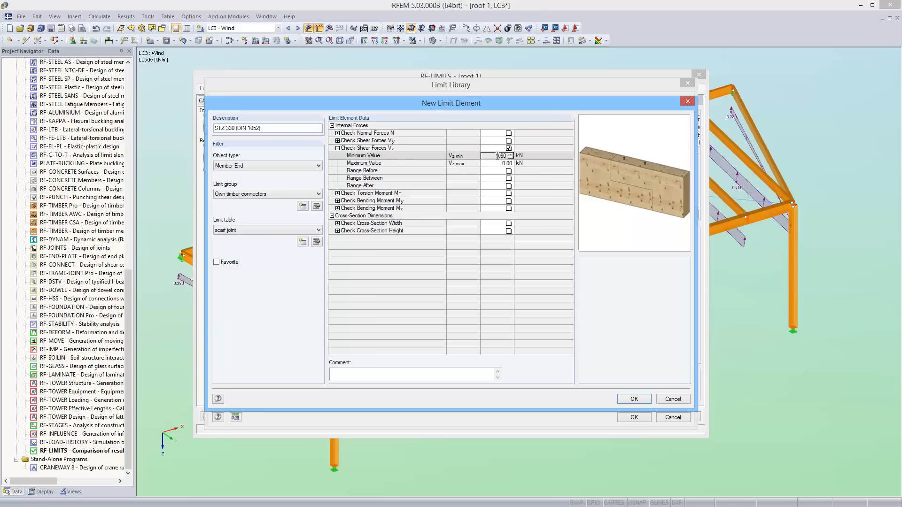
pyautogui.write('9.6')
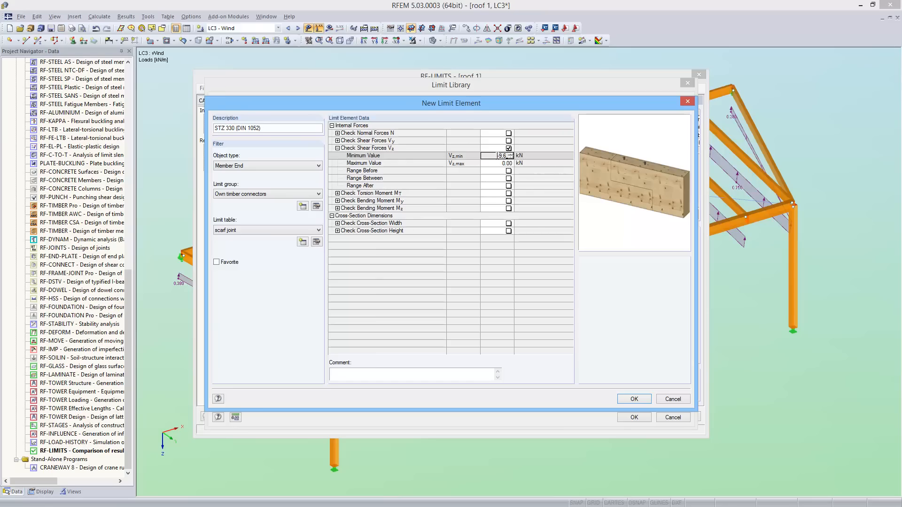
pyautogui.click(497, 162)
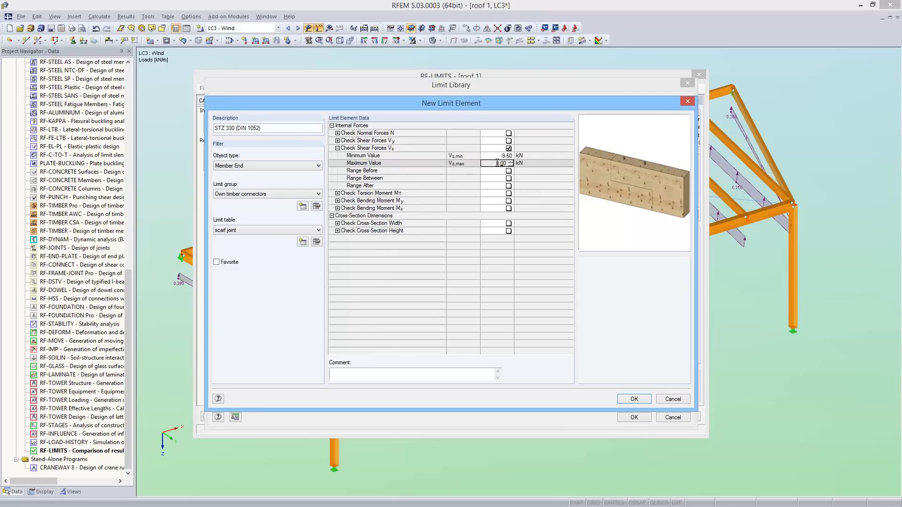
pyautogui.write('9.60')
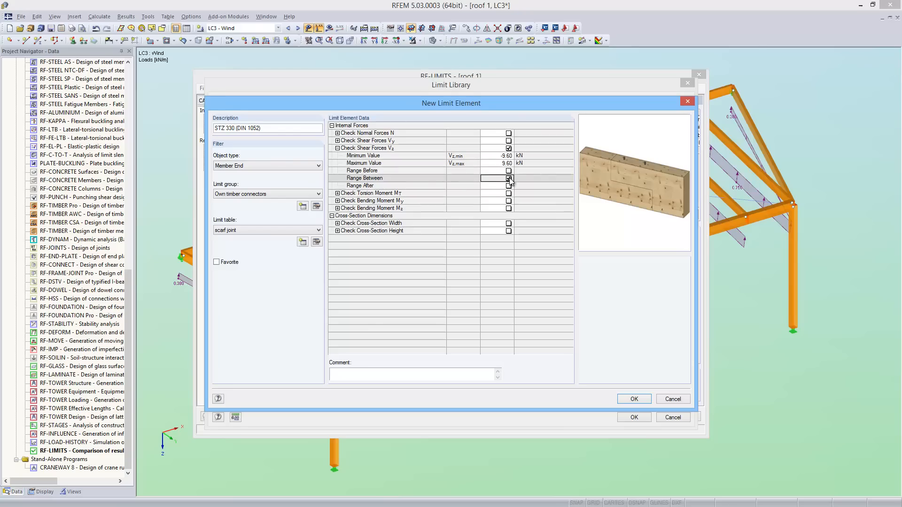
# Step: Start renaming the element's description to 'Beam 1...'
pyautogui.click(509, 177)
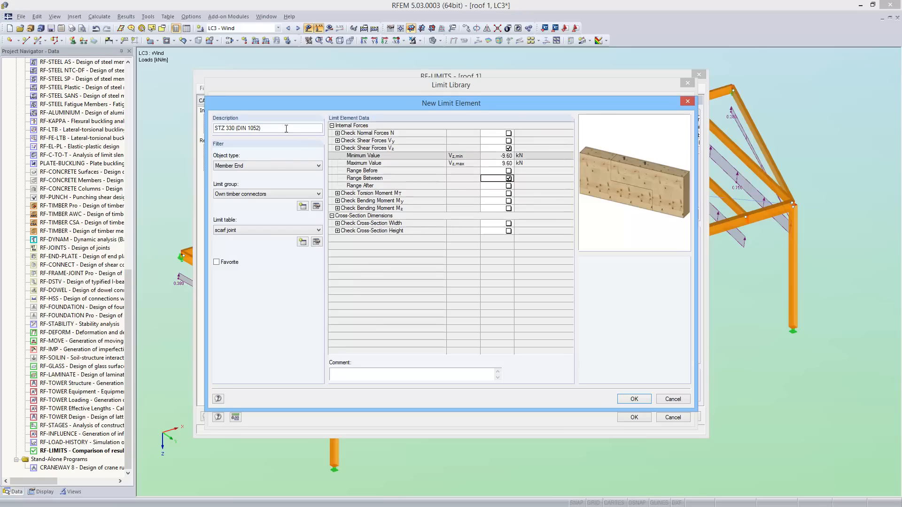
pyautogui.write('B')
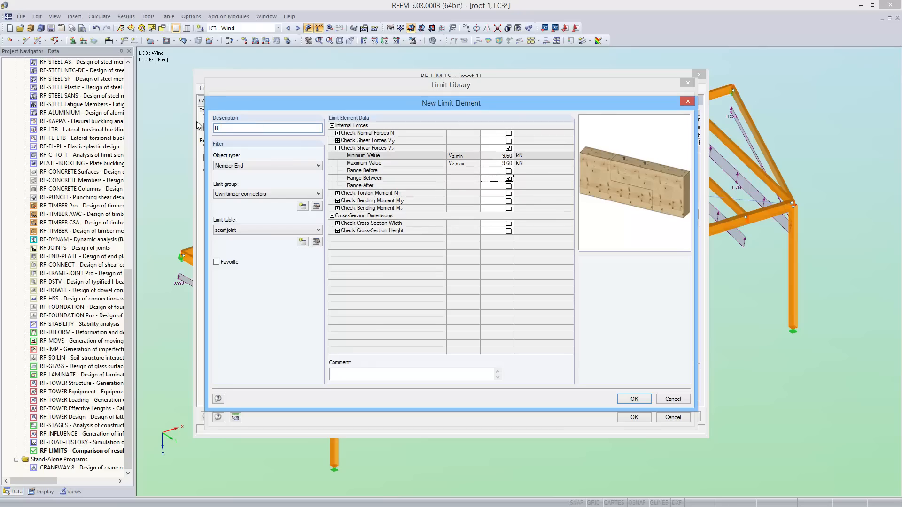
pyautogui.write('eam 1')
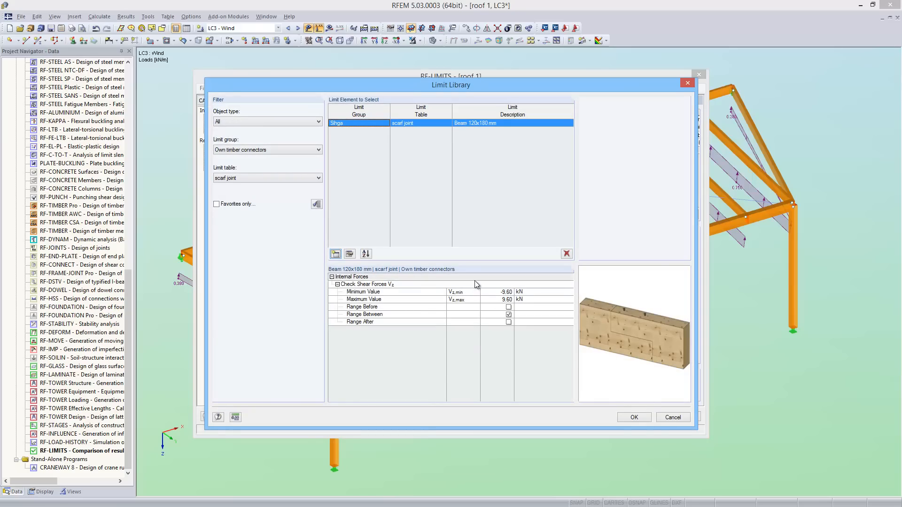
pyautogui.moveTo(625, 329)
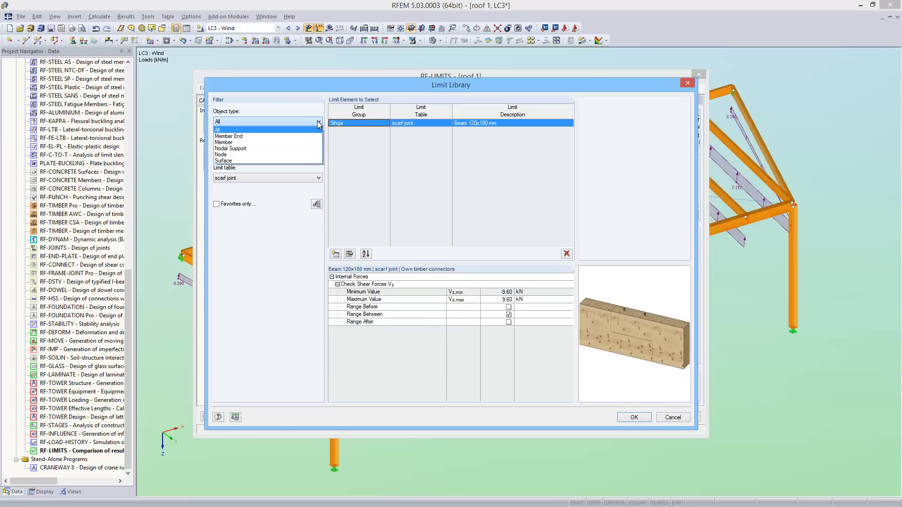
# Step: Filter the Limit Library's object type to Member End
pyautogui.click(228, 136)
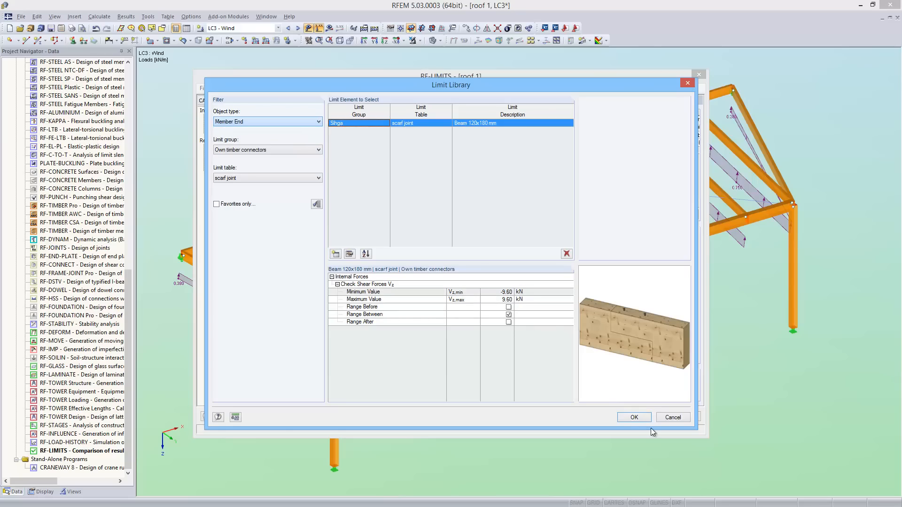
pyautogui.click(633, 417)
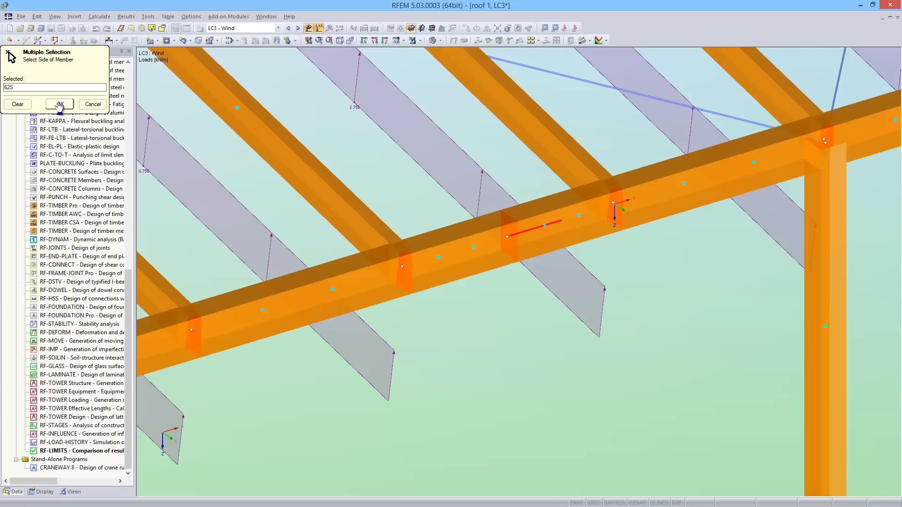
# Step: Confirm member end 62S on the roof beam in the Multiple Selection dialog
pyautogui.click(59, 105)
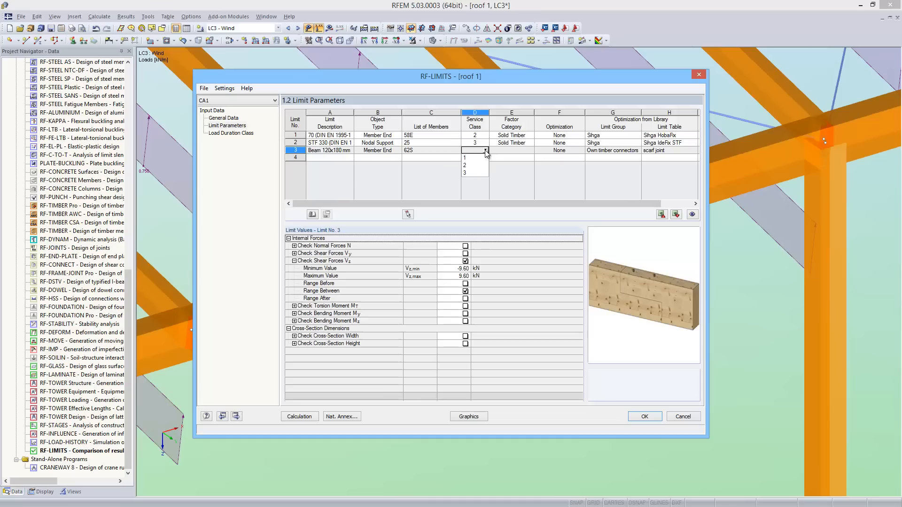
# Step: Give limit 3 service class 2 and factor category Solid Timber, then start the calculation
pyautogui.click(470, 160)
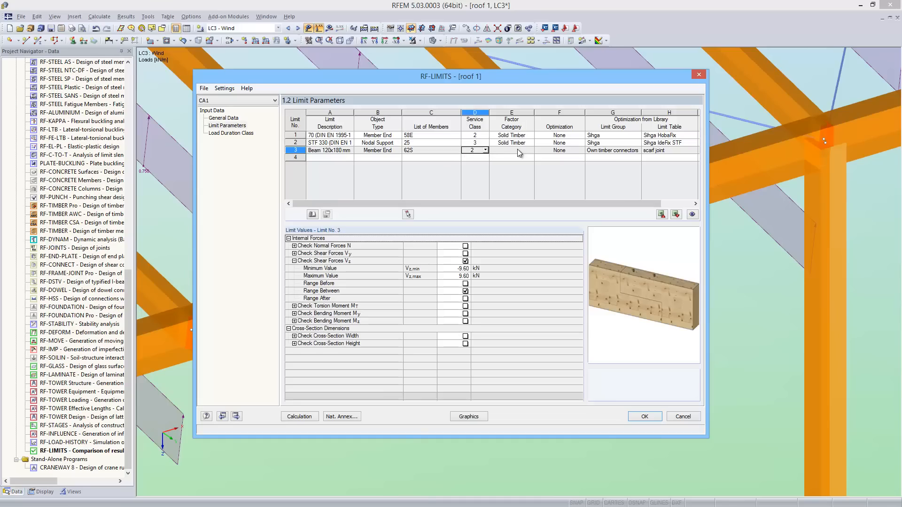
pyautogui.click(528, 150)
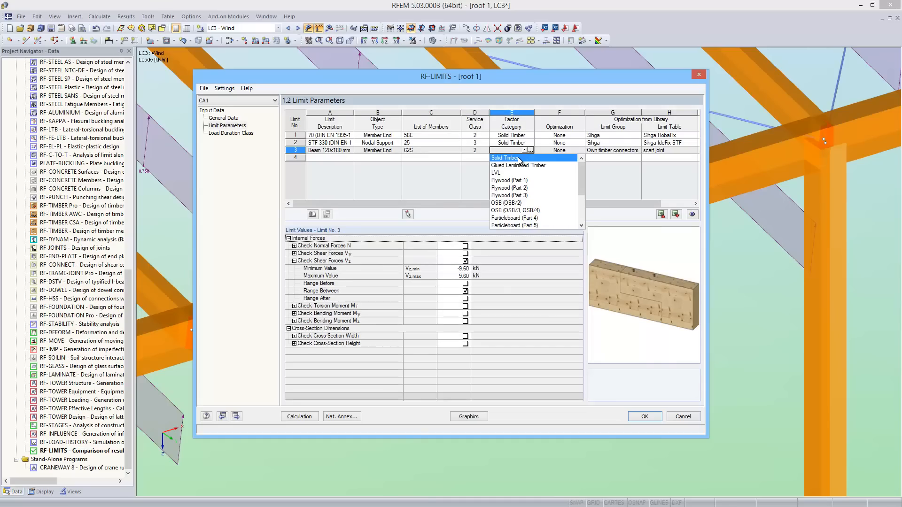
pyautogui.click(506, 158)
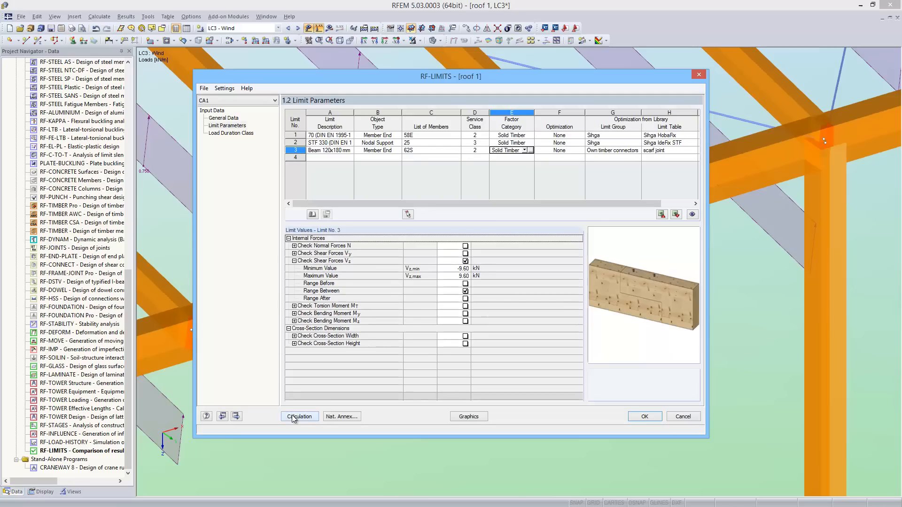
pyautogui.click(299, 416)
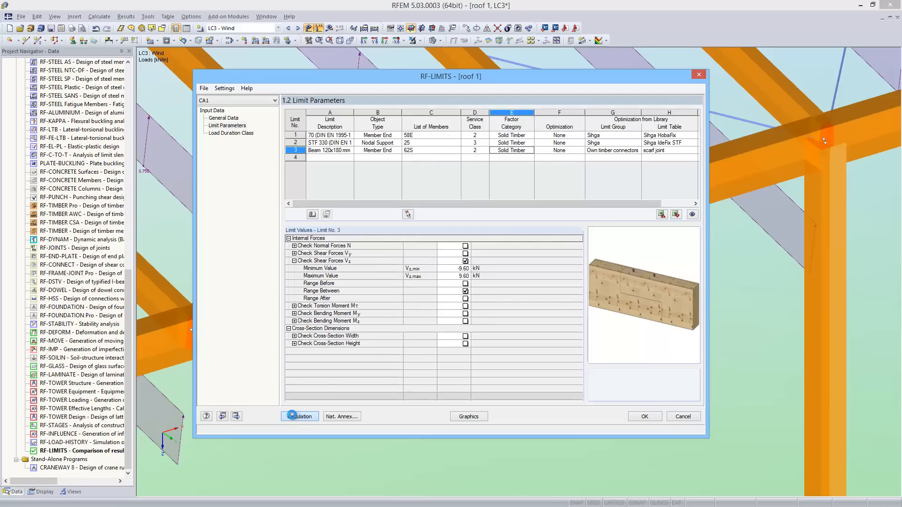
# Step: View the limit results by load combination, by cross-section and by member
pyautogui.click(299, 416)
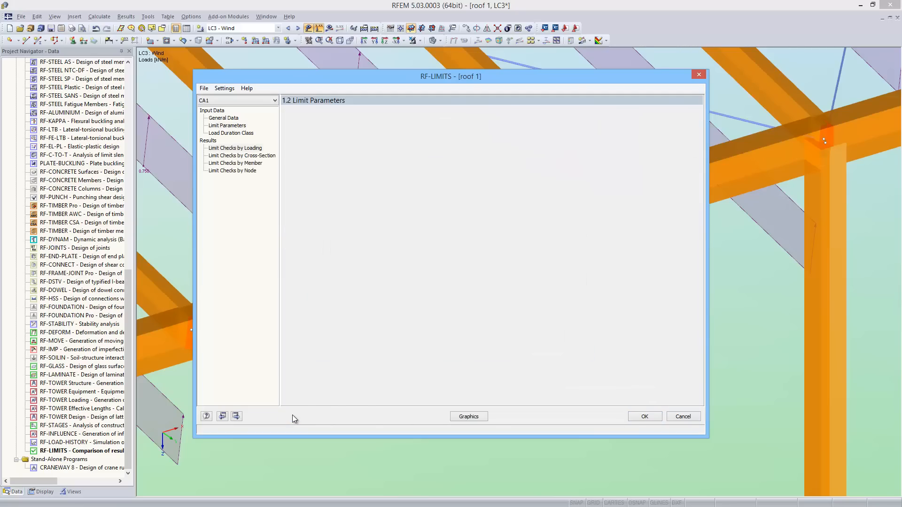
pyautogui.click(235, 147)
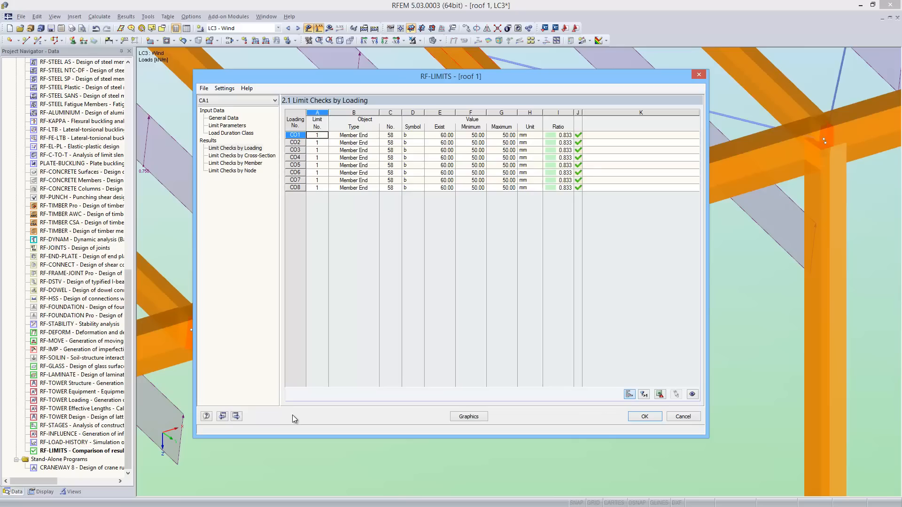
pyautogui.click(242, 155)
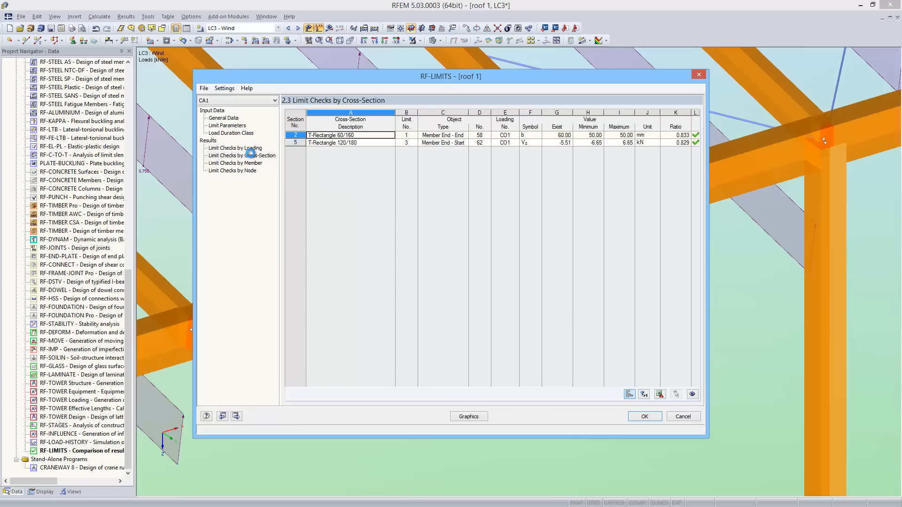
pyautogui.click(235, 162)
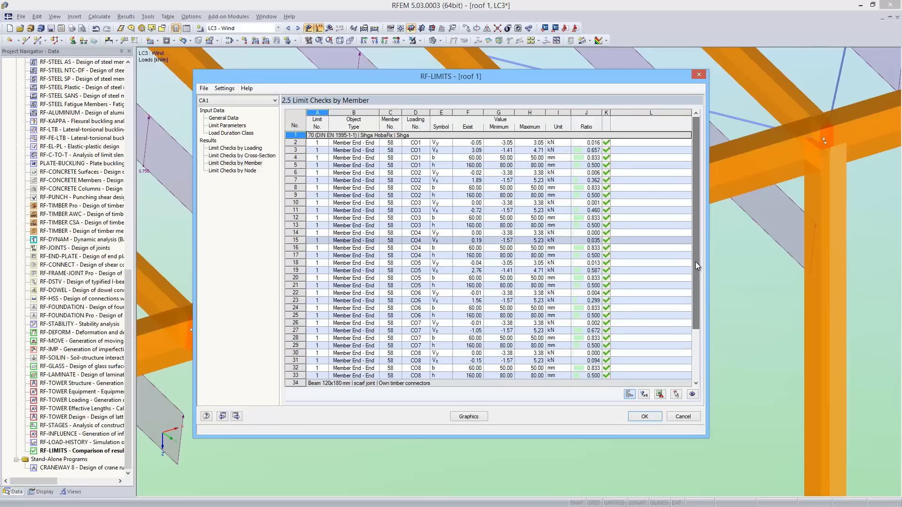
# Step: Select the first scarf-joint beam check result and close RF-LIMITS with OK
pyautogui.scroll(-3)
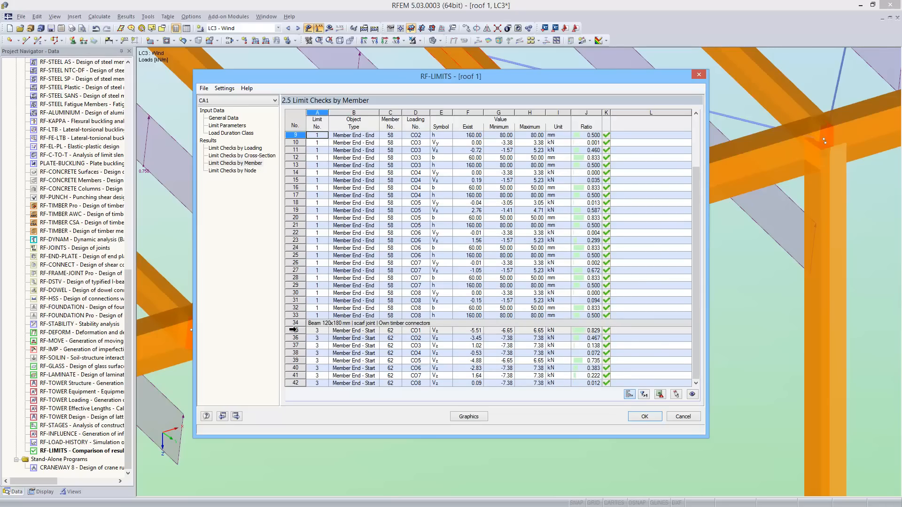
pyautogui.click(353, 329)
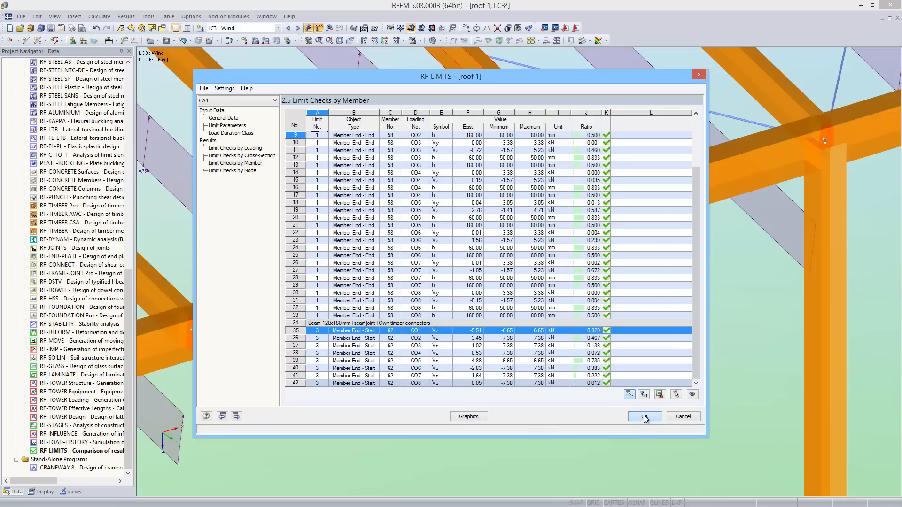
pyautogui.click(644, 416)
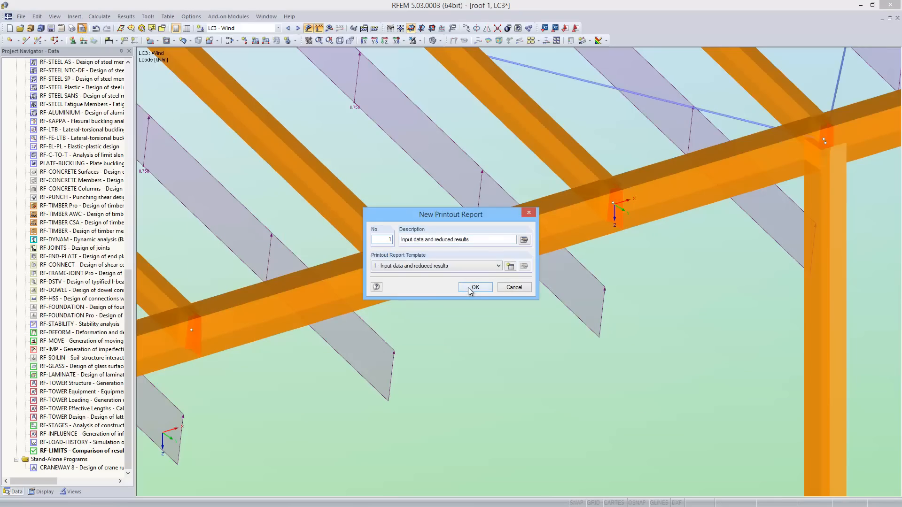
# Step: Create printout report PR1 from template 'Input data and reduced results'
pyautogui.click(474, 287)
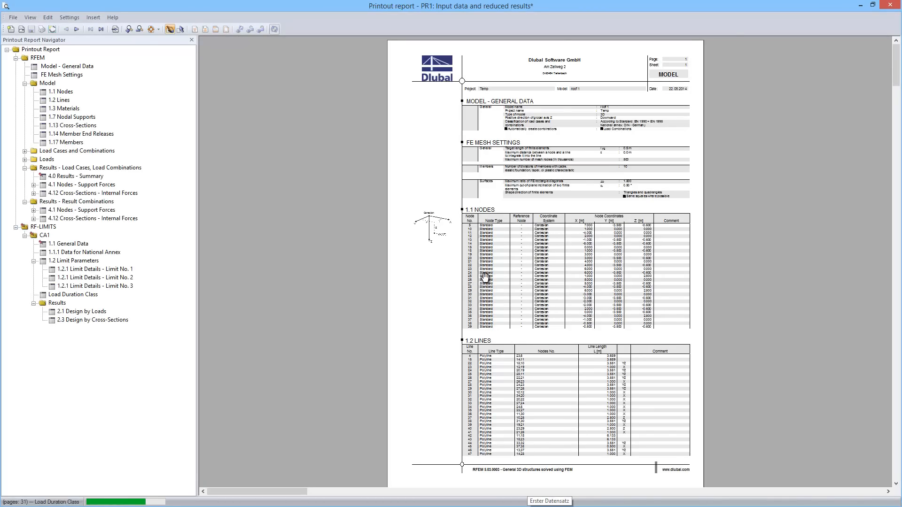
# Step: Jump to the RF-LIMITS chapter, enlarge the page and read its general data
pyautogui.click(68, 66)
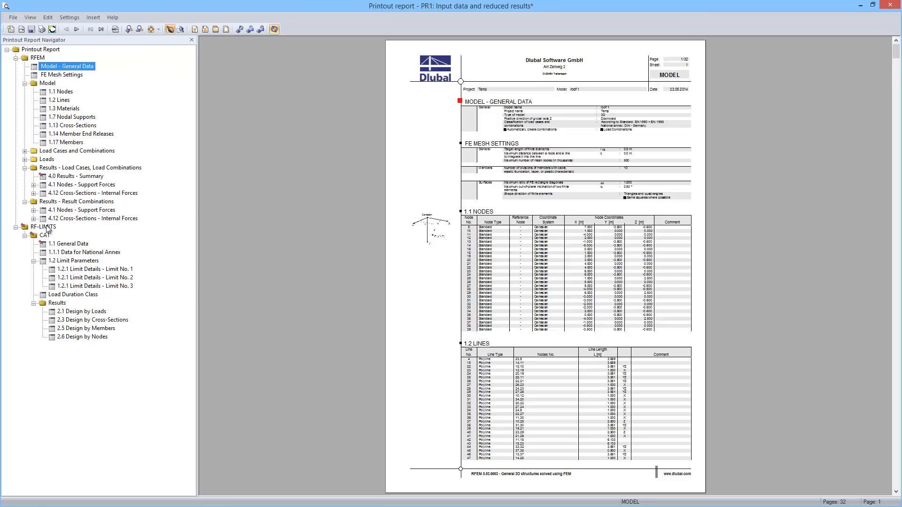
pyautogui.click(43, 226)
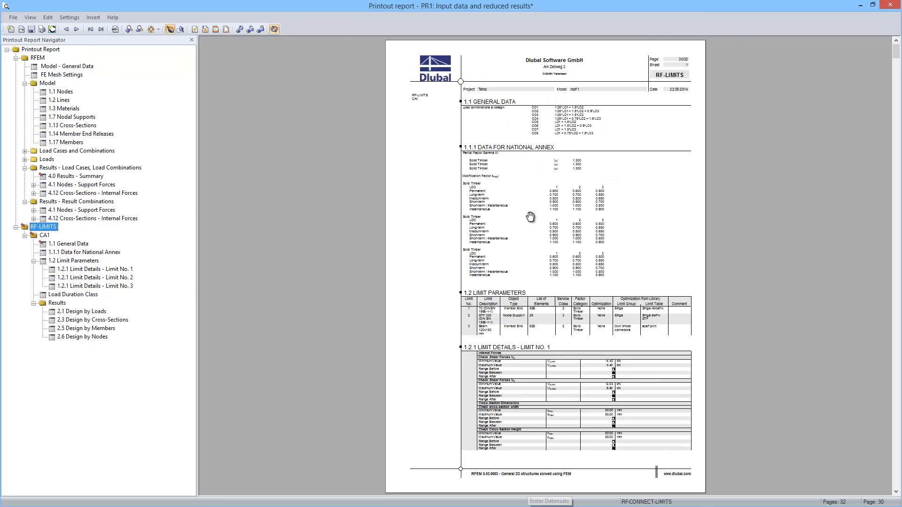
pyautogui.click(70, 243)
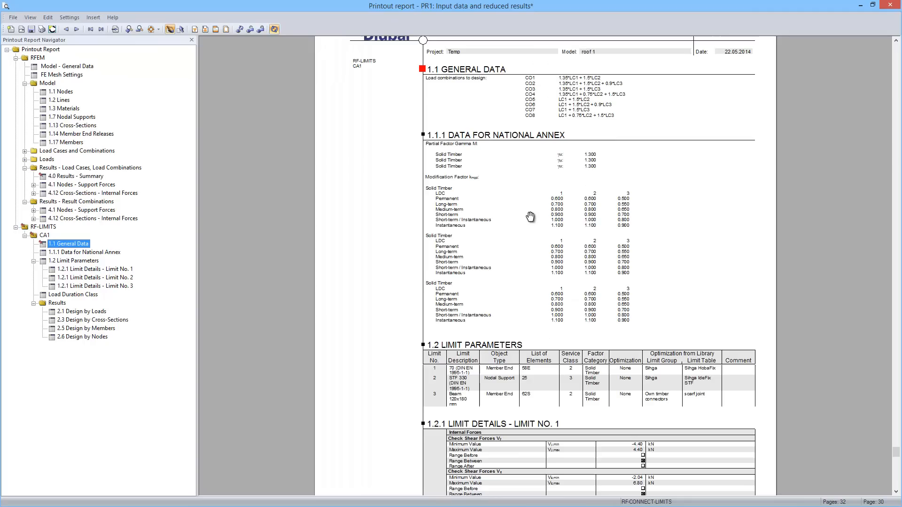
pyautogui.scroll(-3)
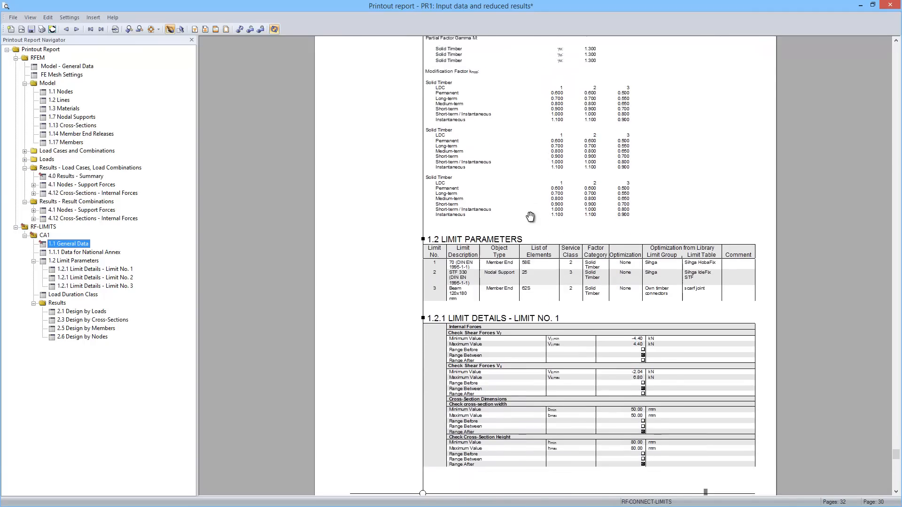
pyautogui.scroll(-3)
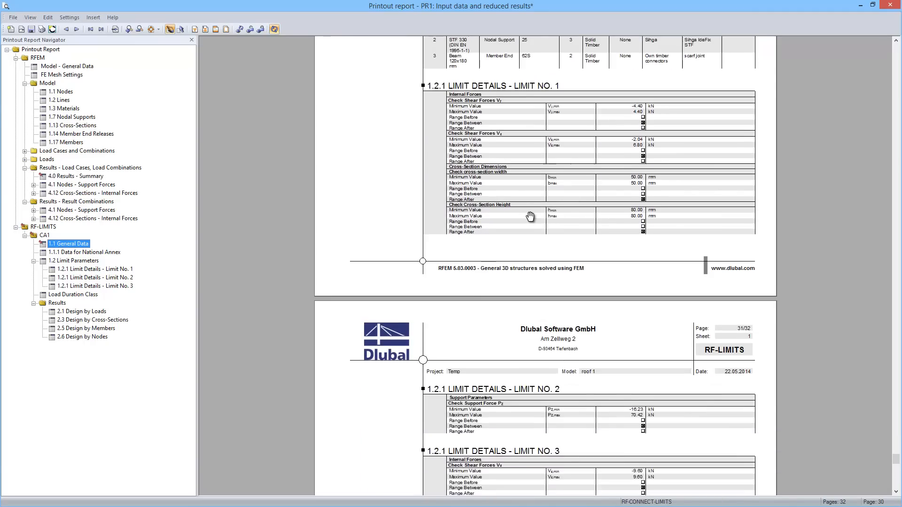
# Step: Go to the limit 2 details and read on to 2.6 Design by Nodes on page 32
pyautogui.click(94, 277)
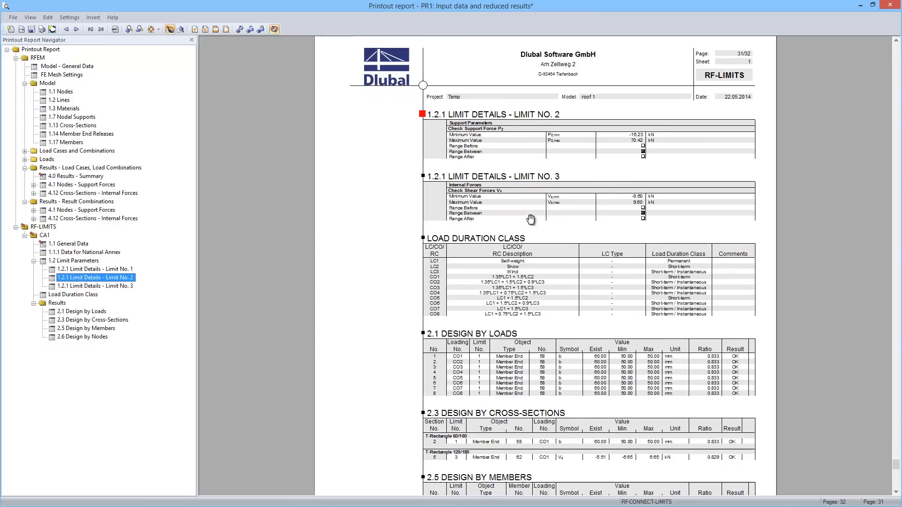
pyautogui.scroll(-3)
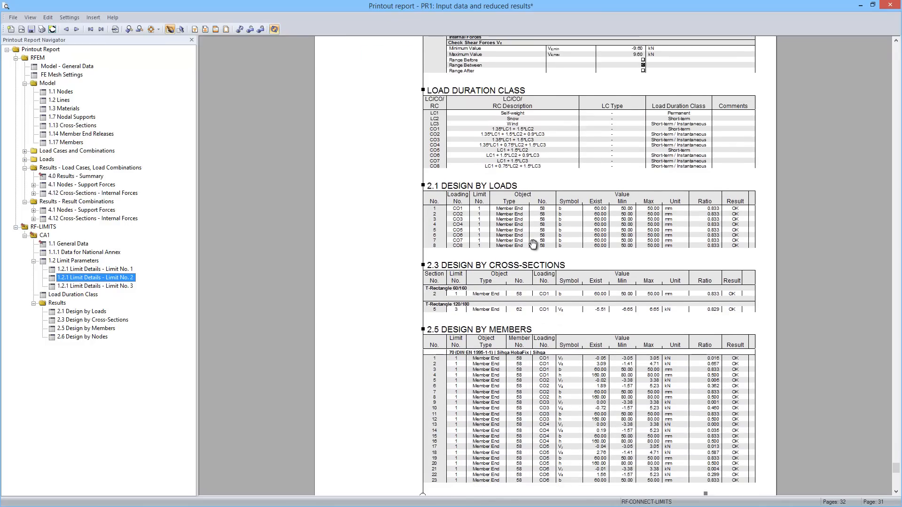
pyautogui.scroll(-3)
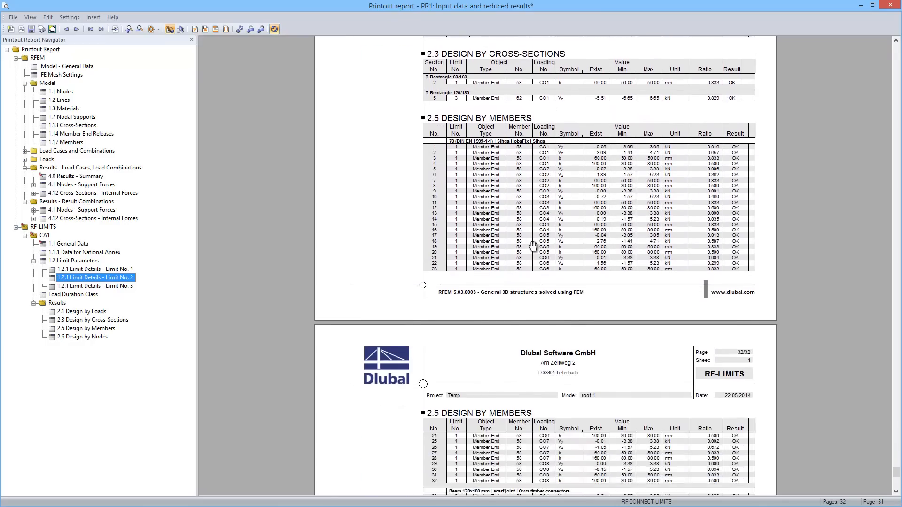
pyautogui.scroll(-3)
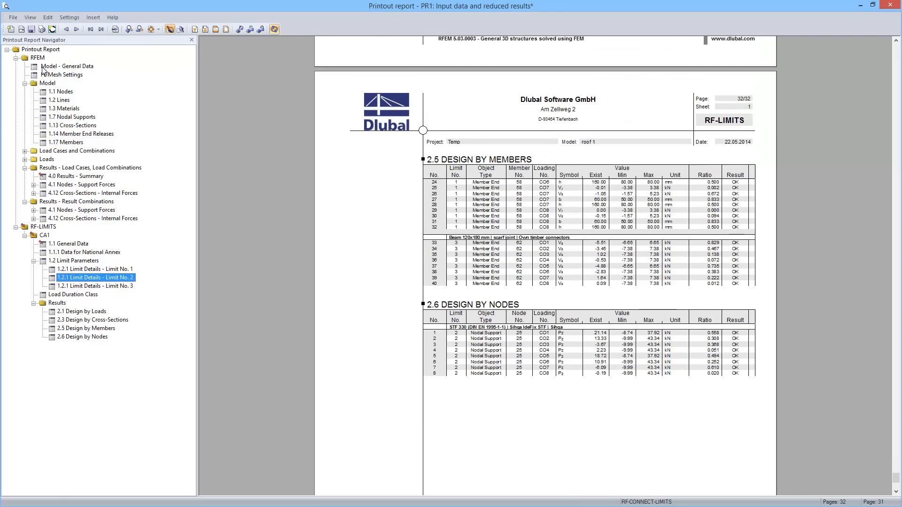
# Step: Show the report's File menu with Export to RTF and Export to PDF
pyautogui.click(11, 17)
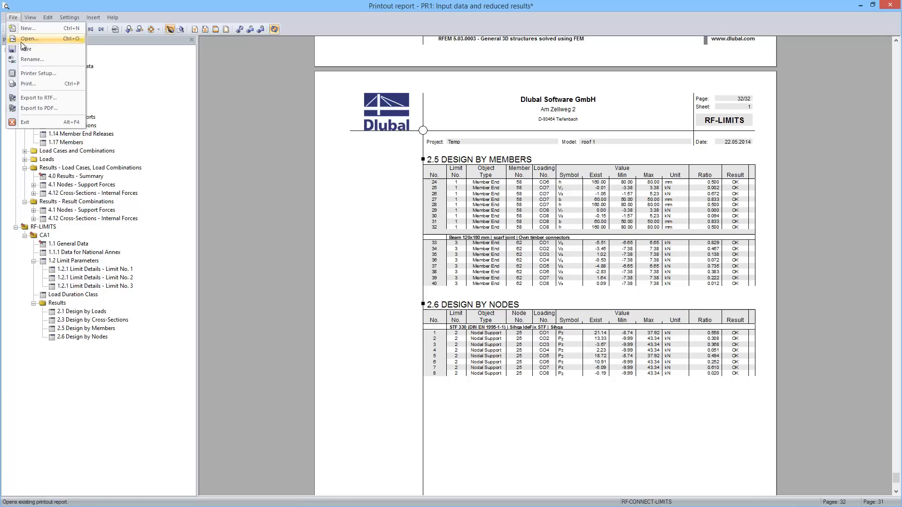
pyautogui.moveTo(39, 97)
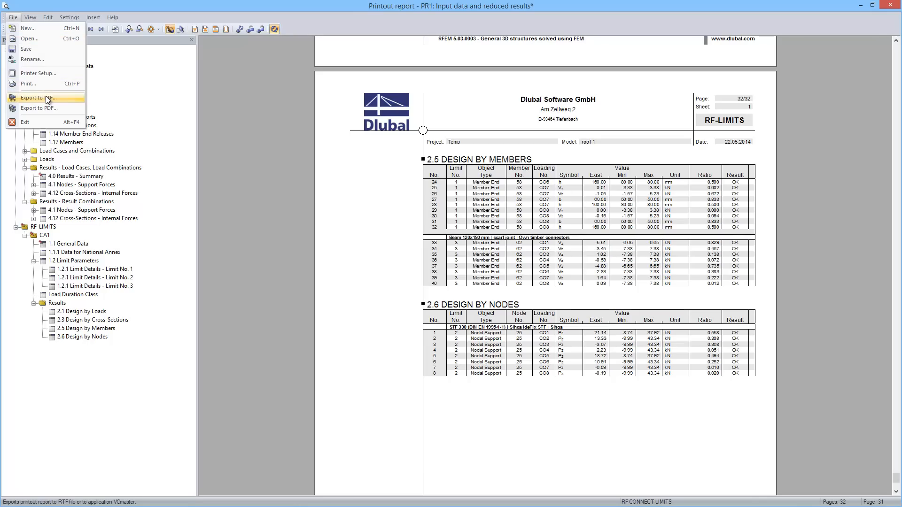
pyautogui.moveTo(38, 108)
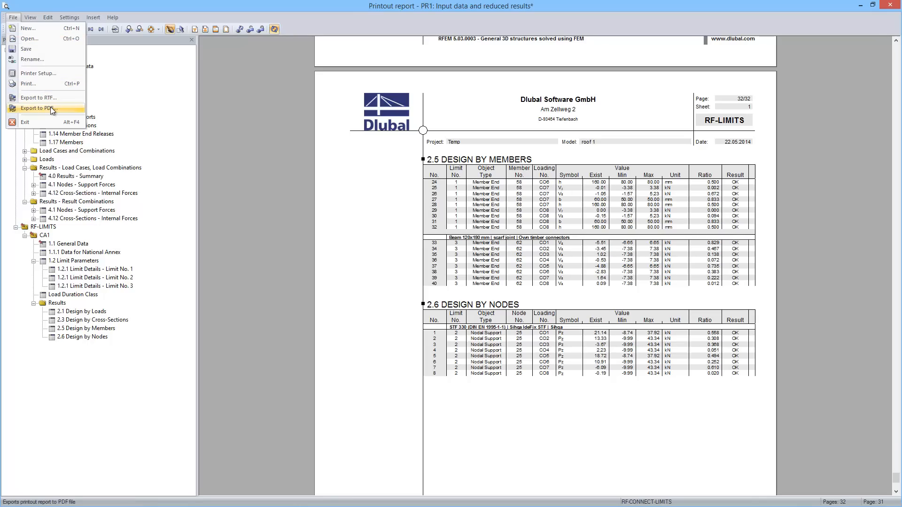